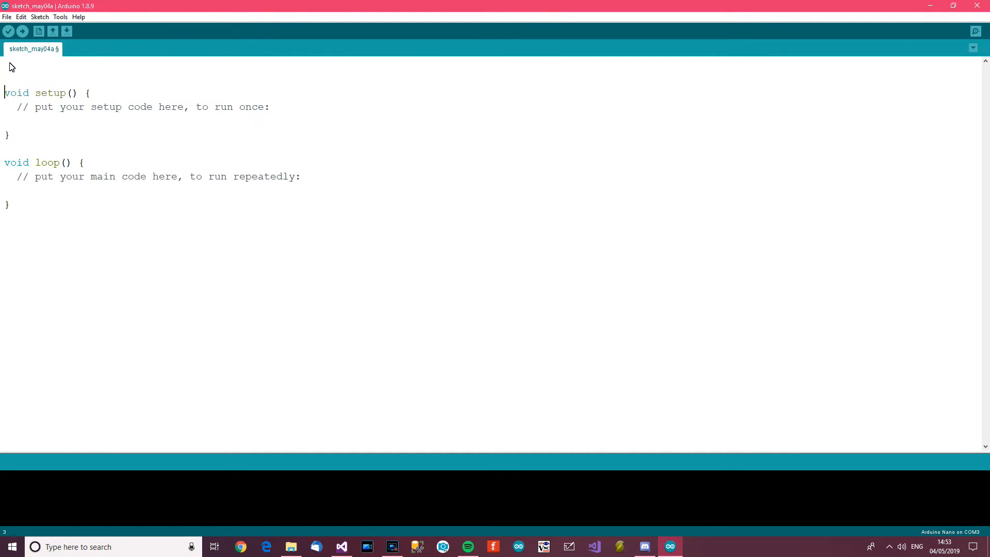
# - Define ldrPin as analog pin A0 above setup
pyautogui.write('#def')
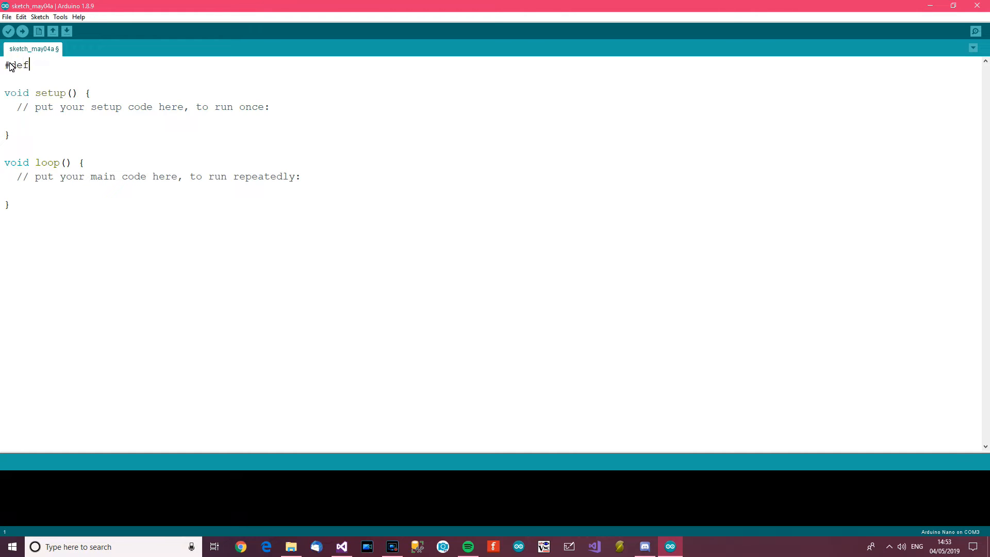
pyautogui.write('ine')
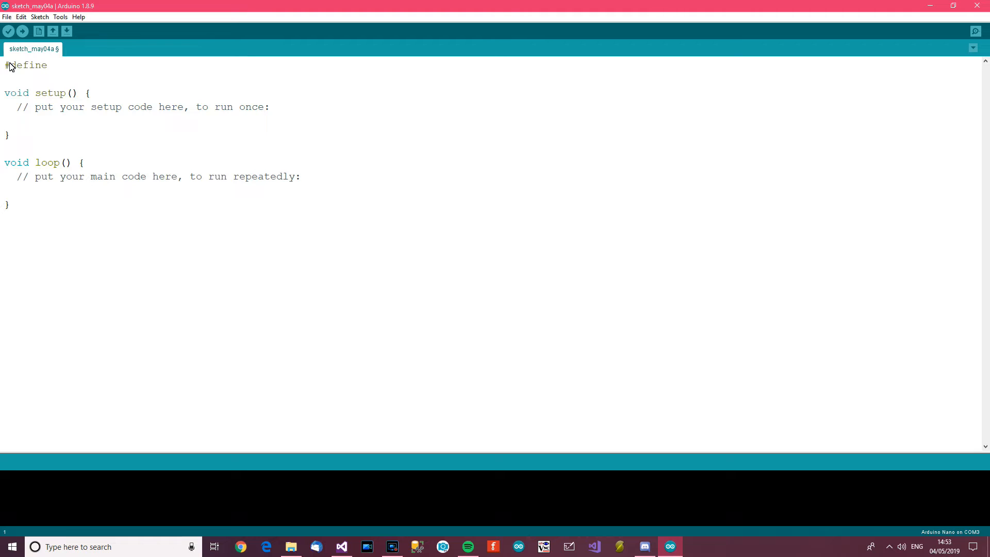
pyautogui.write('ldr')
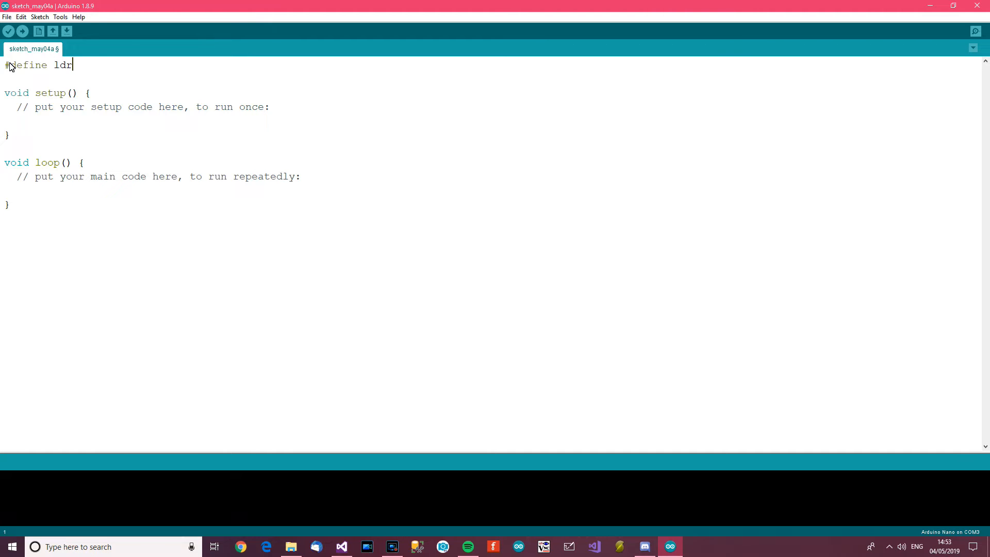
pyautogui.write('Pin')
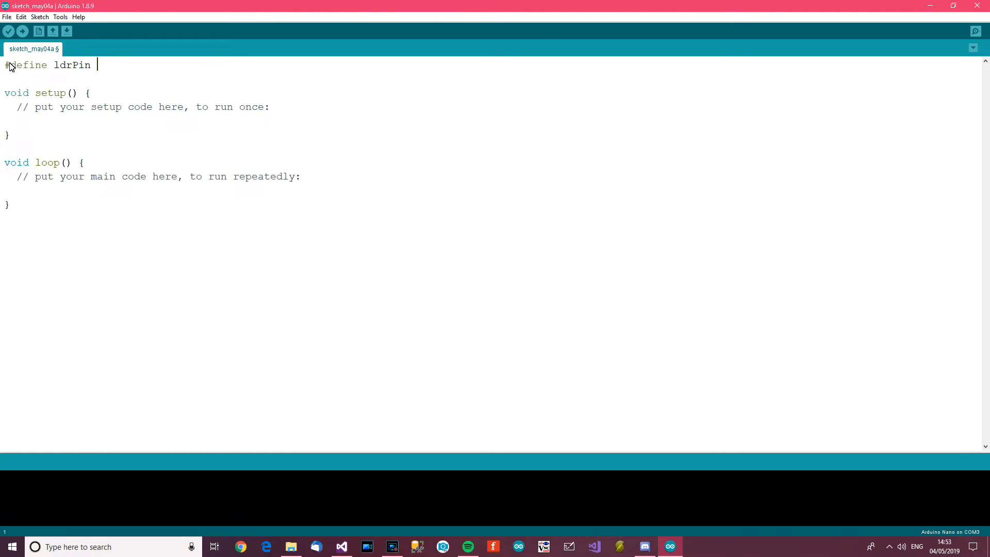
pyautogui.write('A0')
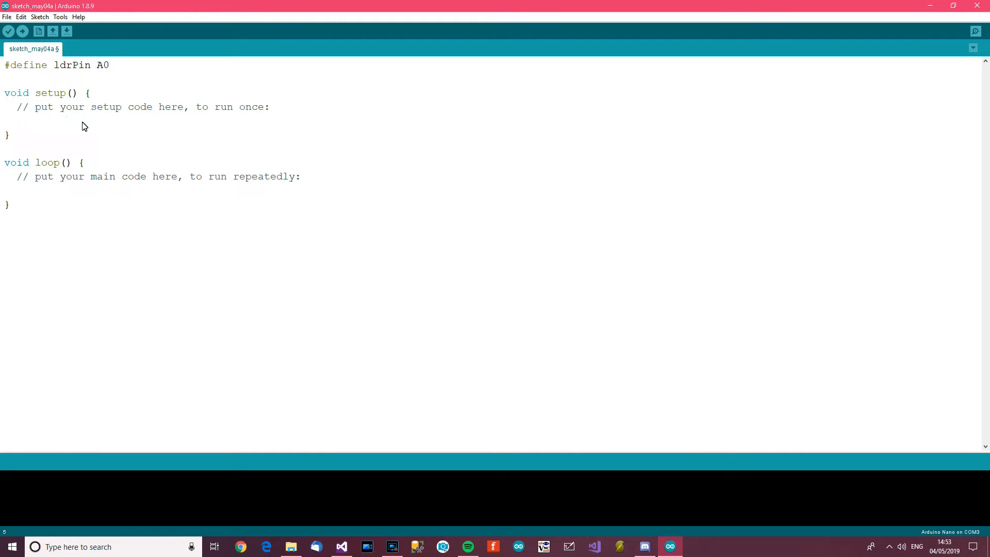
# - Start serial communication at 115200 baud inside setup
pyautogui.write('Seri')
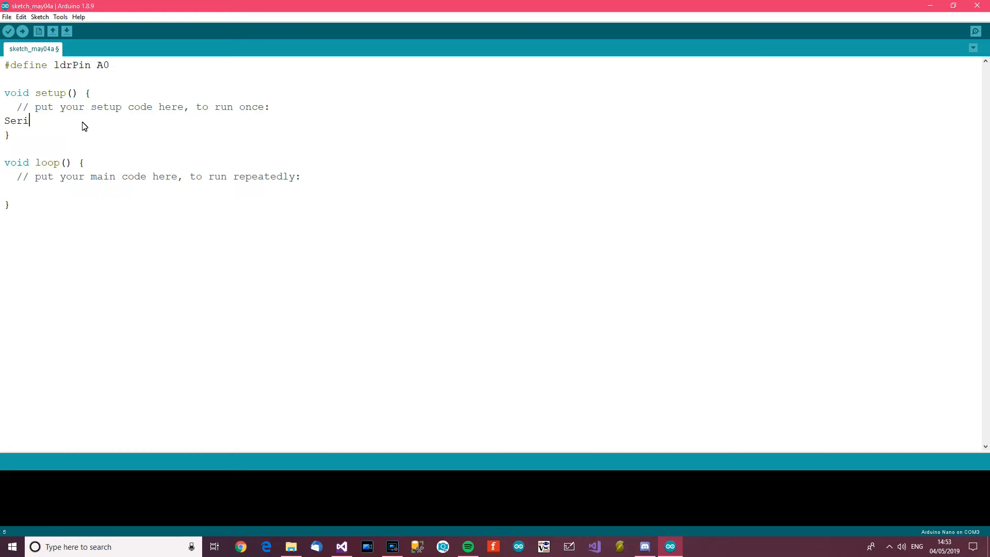
pyautogui.write('al.begin(1')
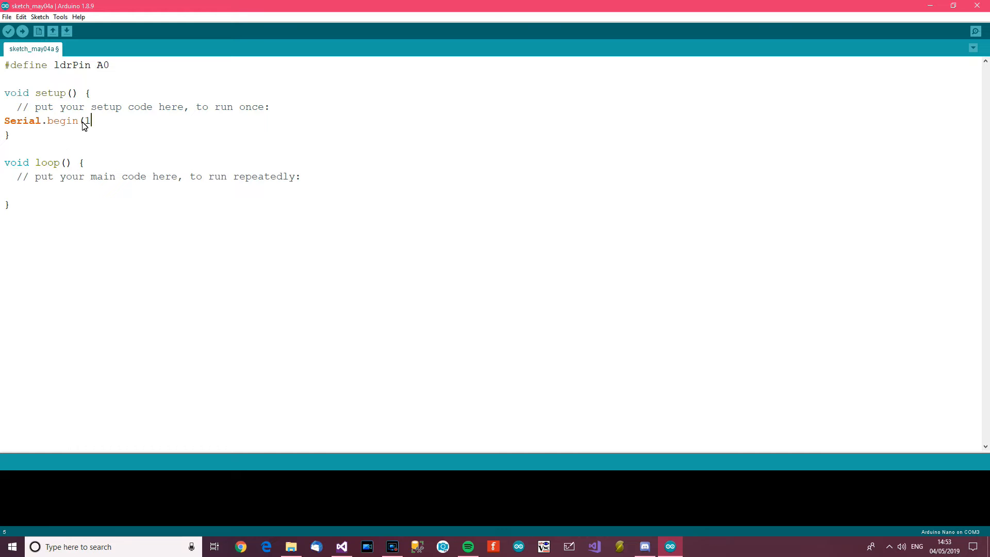
pyautogui.write('115200);')
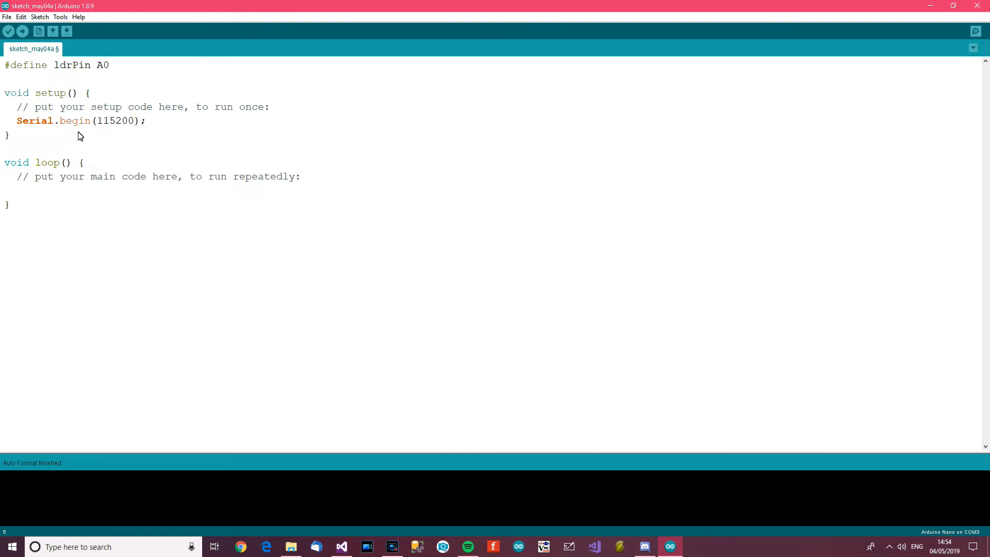
# - Configure ldrPin as an INPUT with pinMode in setup
pyautogui.press('Enter')
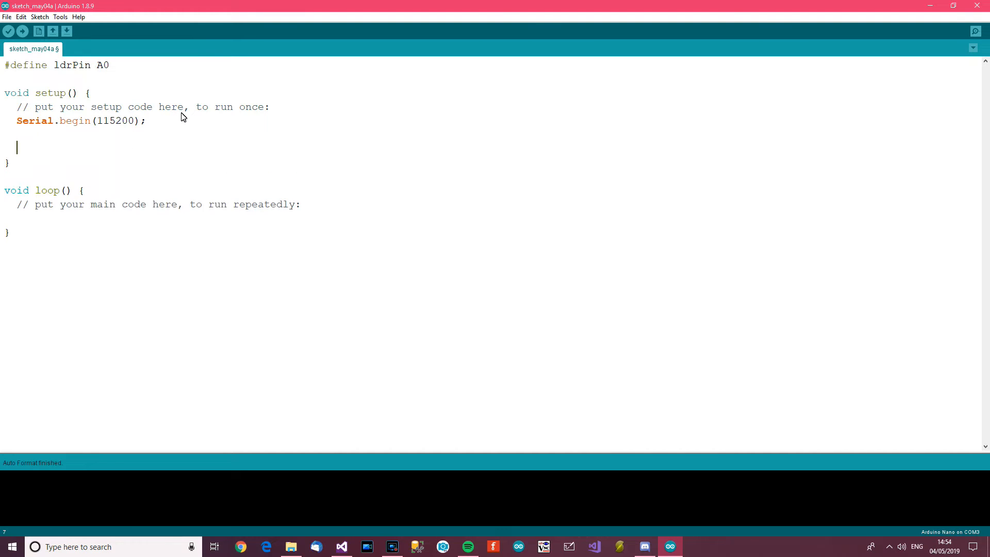
pyautogui.moveTo(194, 162)
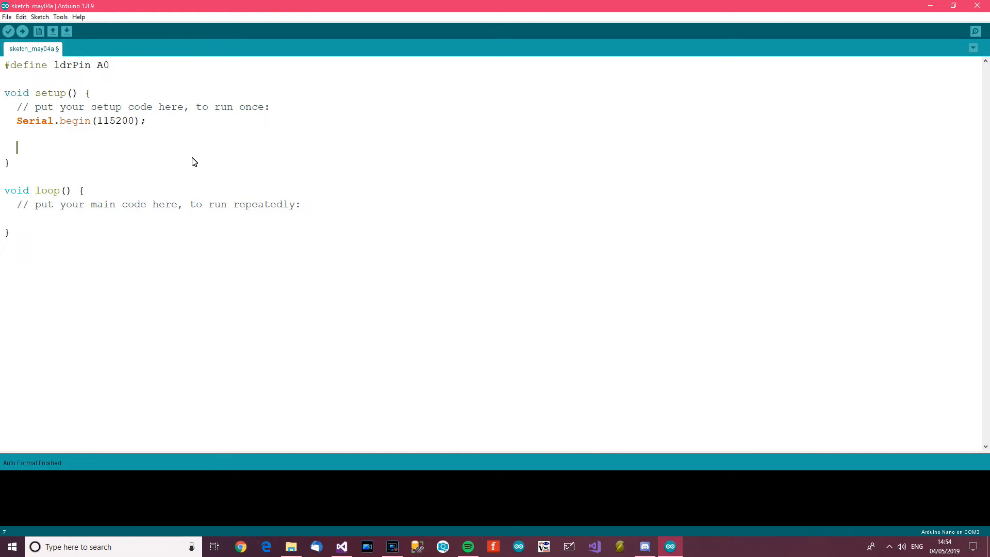
pyautogui.moveTo(240, 156)
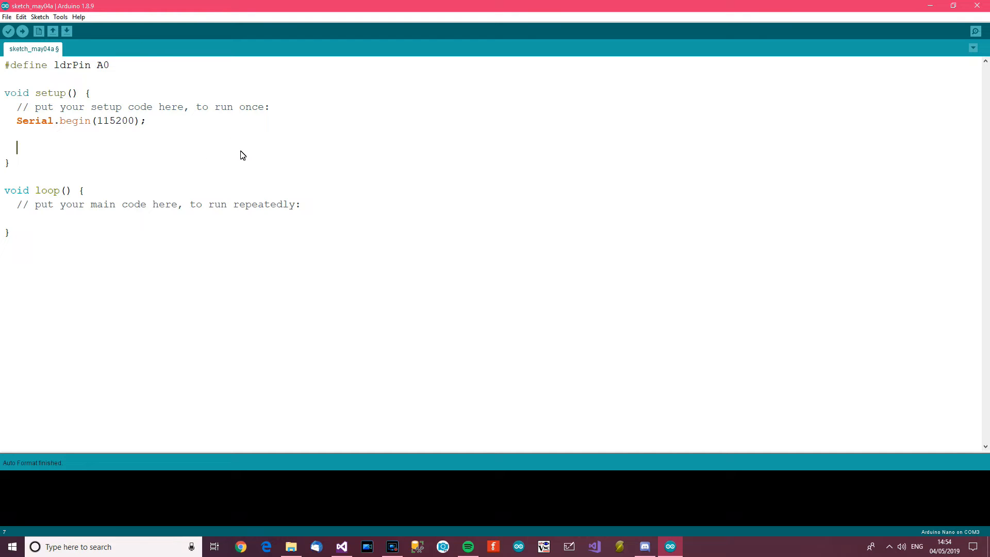
pyautogui.write('pinMode (')
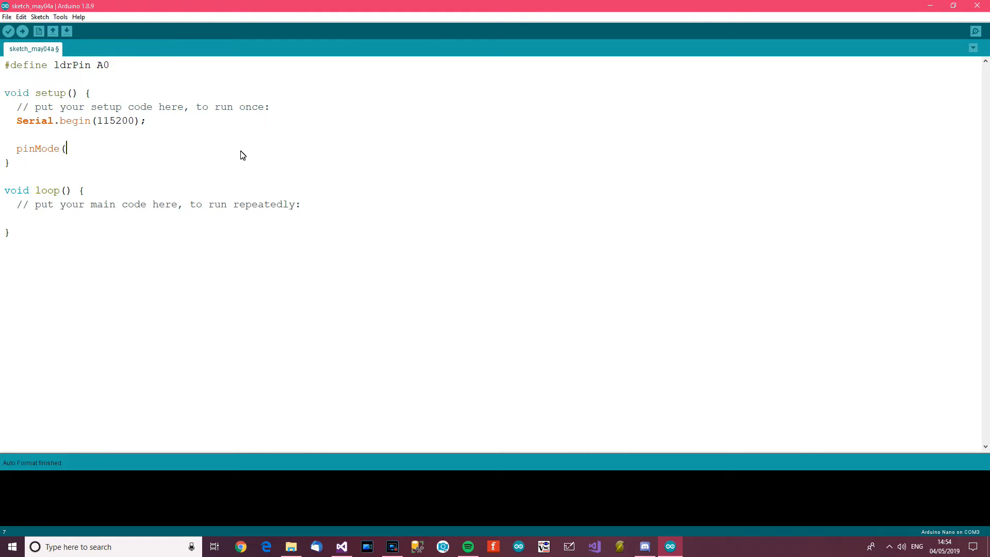
pyautogui.moveTo(36, 115)
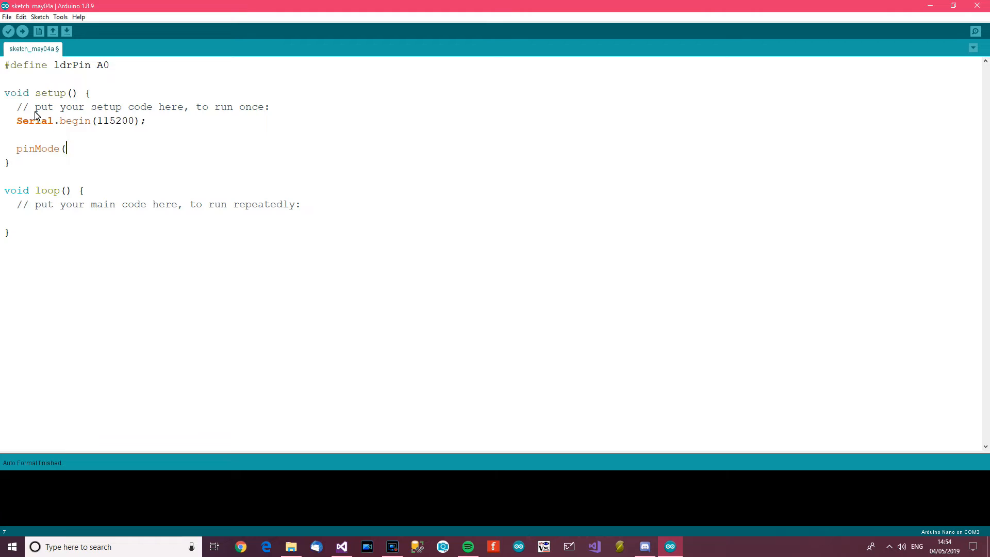
pyautogui.doubleClick(72, 64)
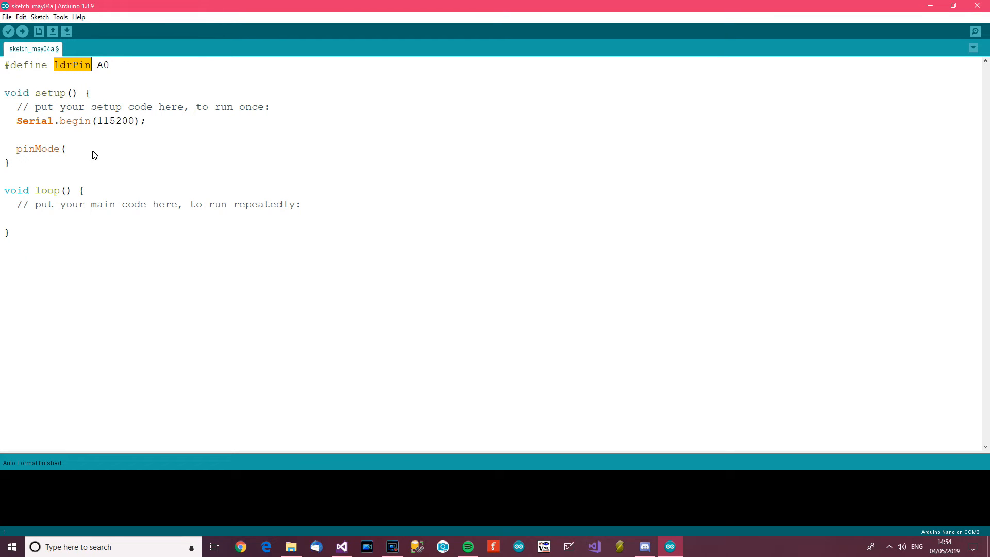
pyautogui.write('ldrPin, IN')
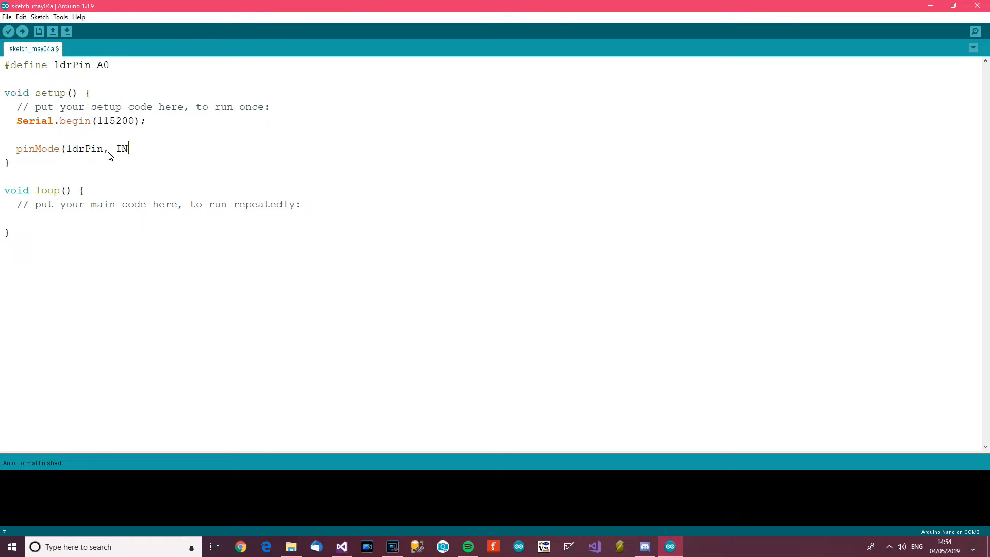
pyautogui.write('P')
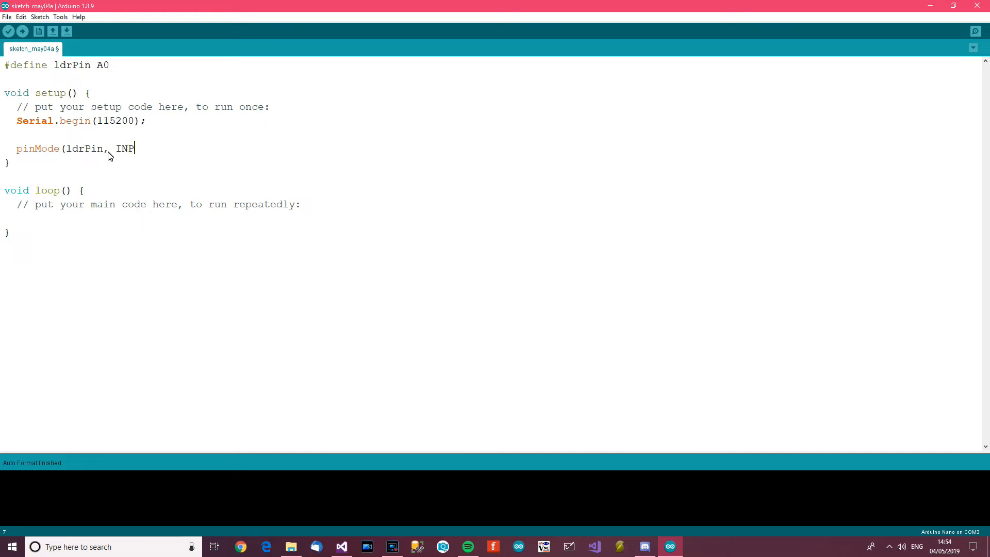
pyautogui.write('UT')
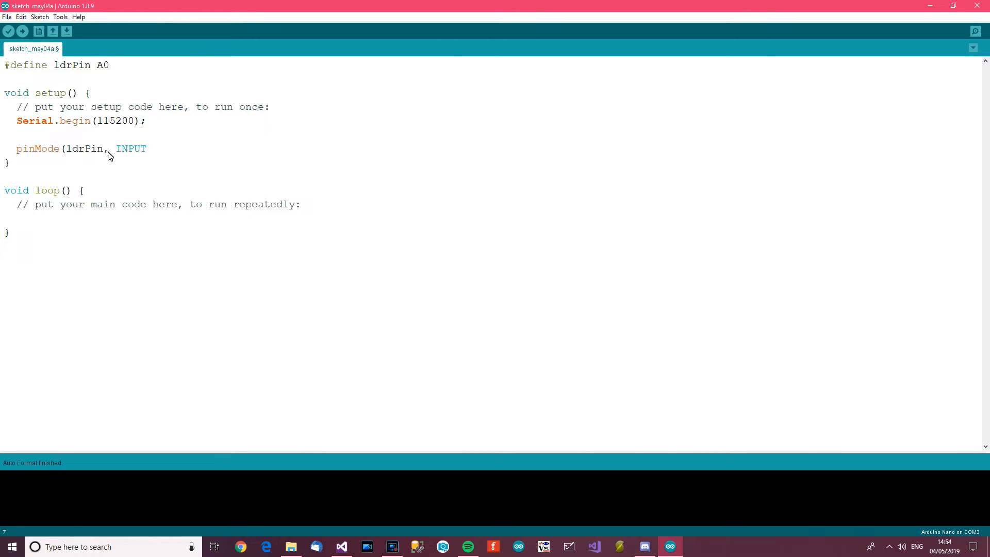
pyautogui.write(')')
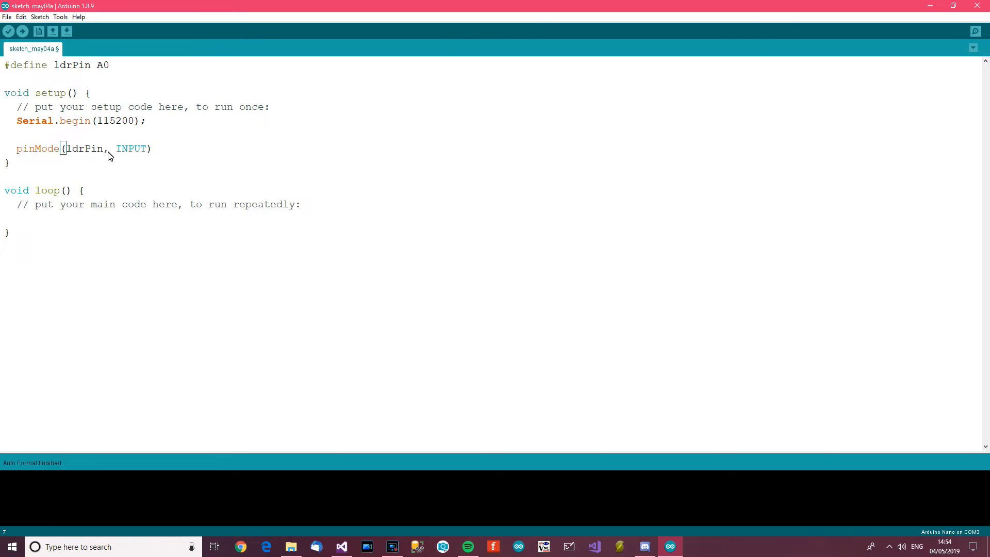
pyautogui.write(';')
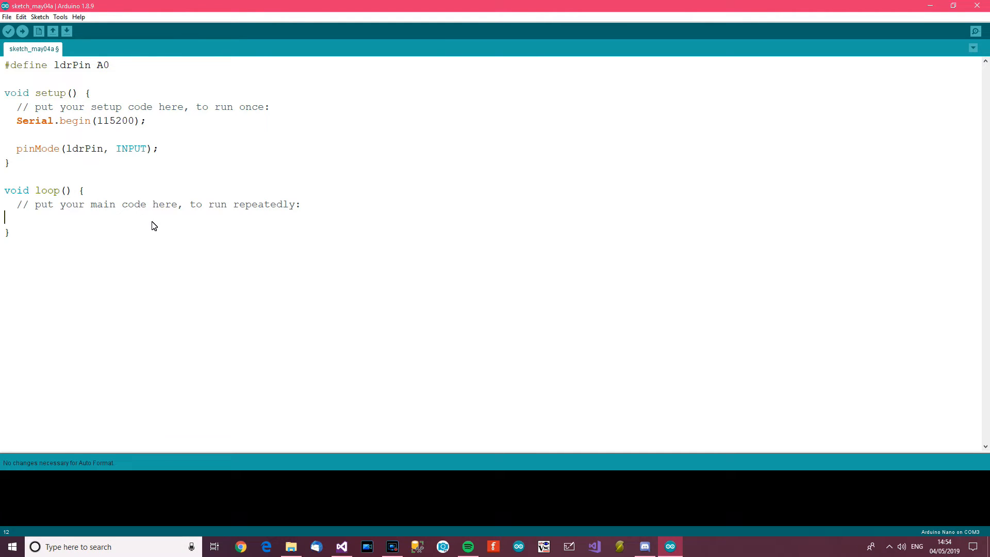
# - Add a one-second delay(1000) inside the loop
pyautogui.write('de')
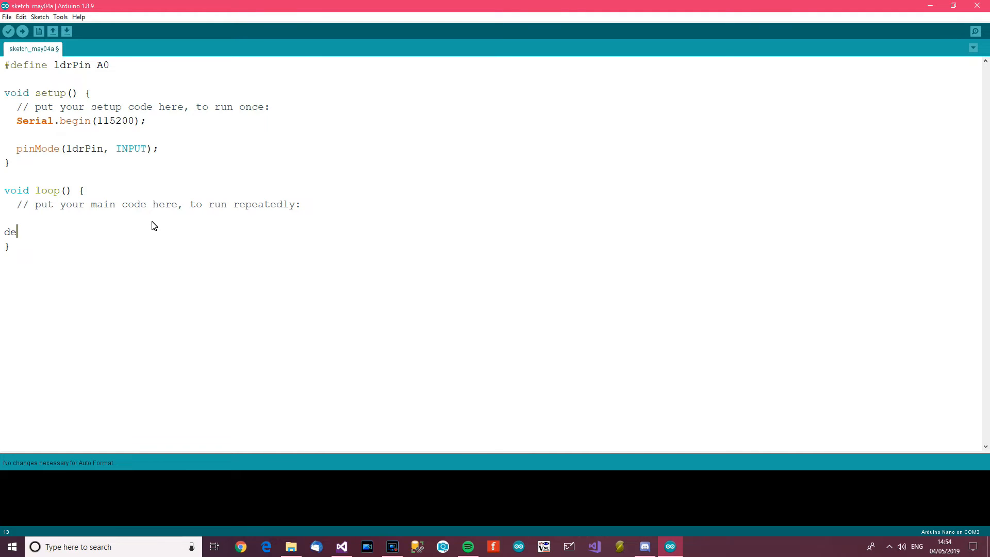
pyautogui.write('lay(100')
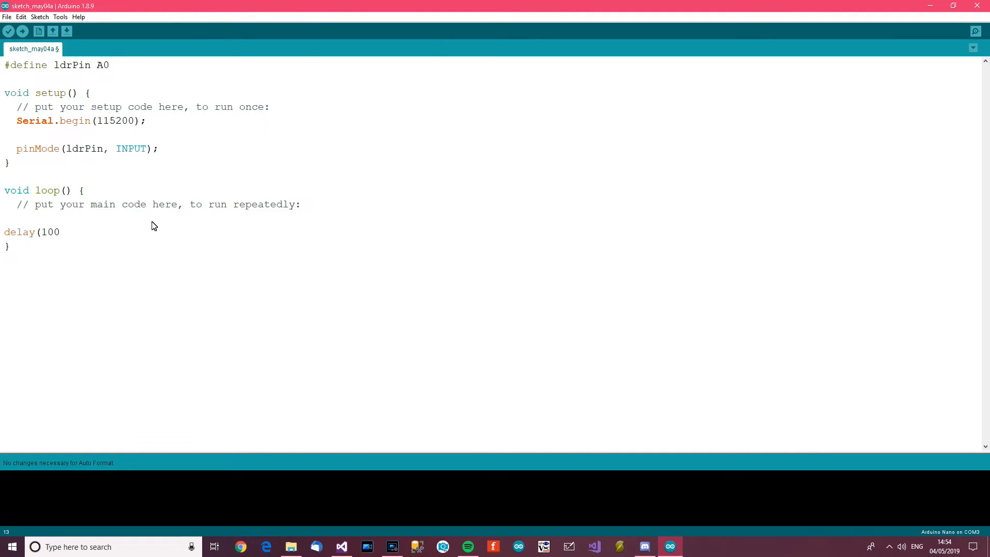
pyautogui.write('0)')
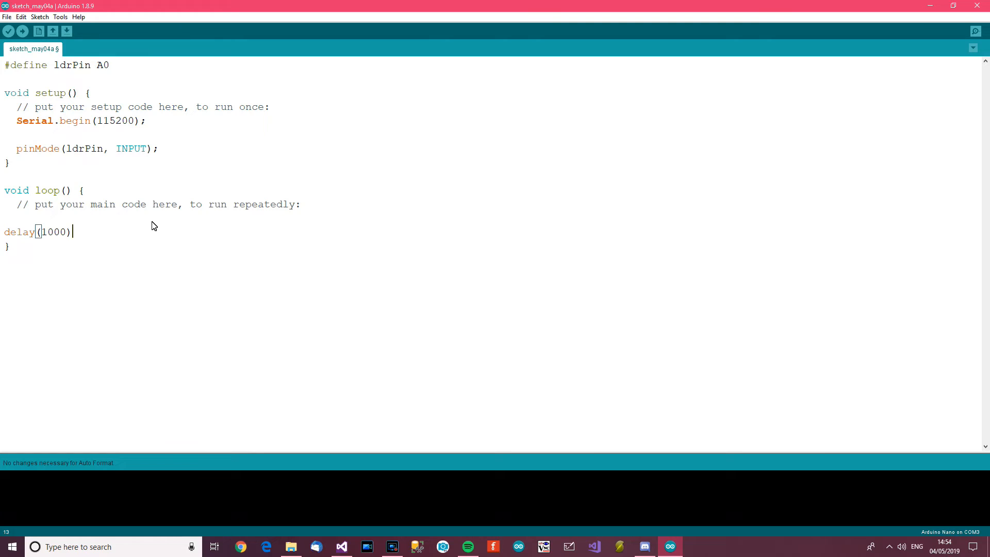
pyautogui.write(';')
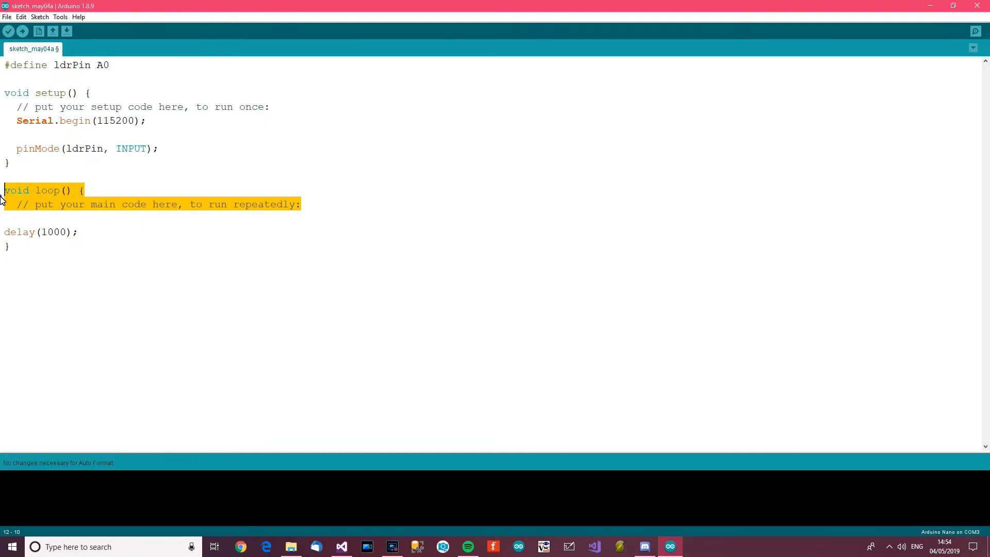
# - Remove placeholder comments, auto-format, and read ldrPin with analogRead before the delay
pyautogui.press('Delete')
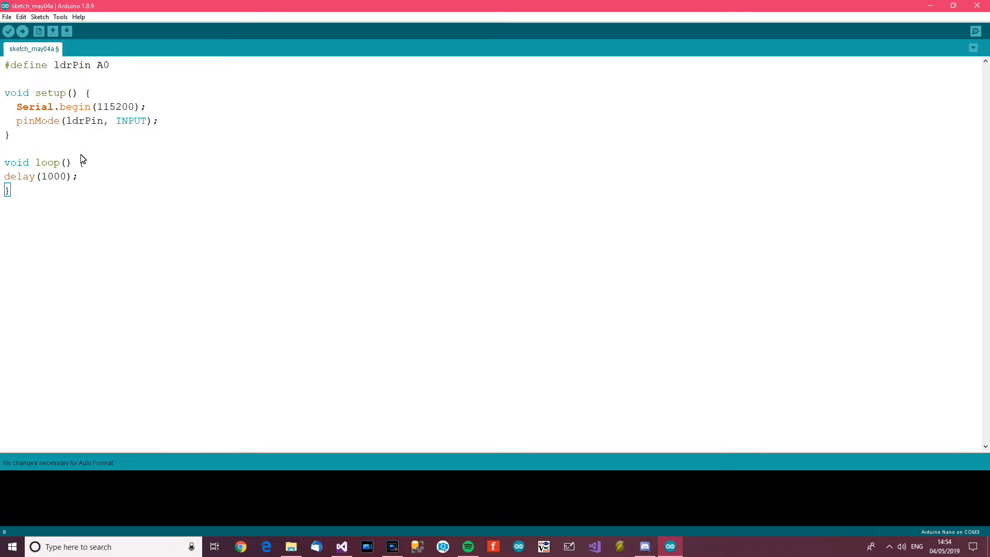
pyautogui.press('ctrl+t')
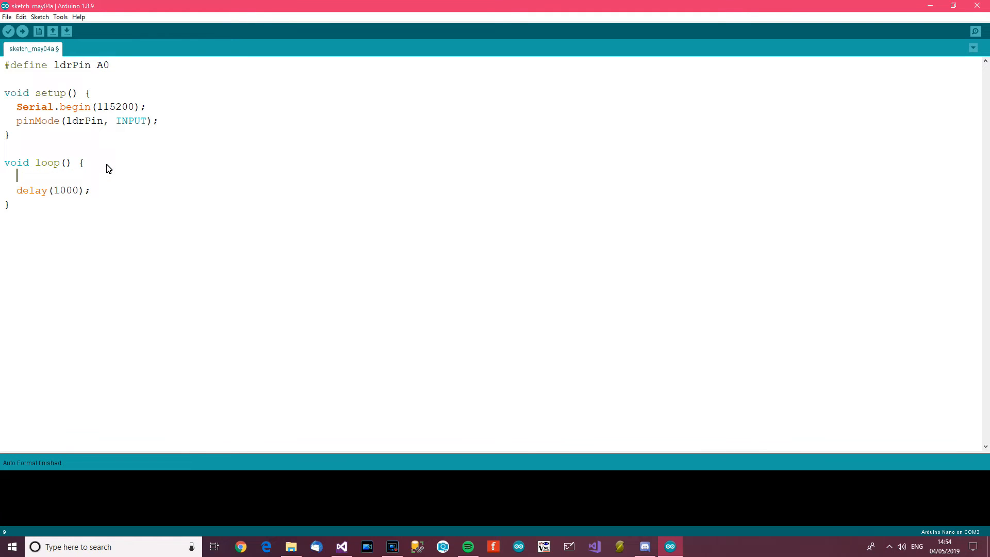
pyautogui.write('analgoe')
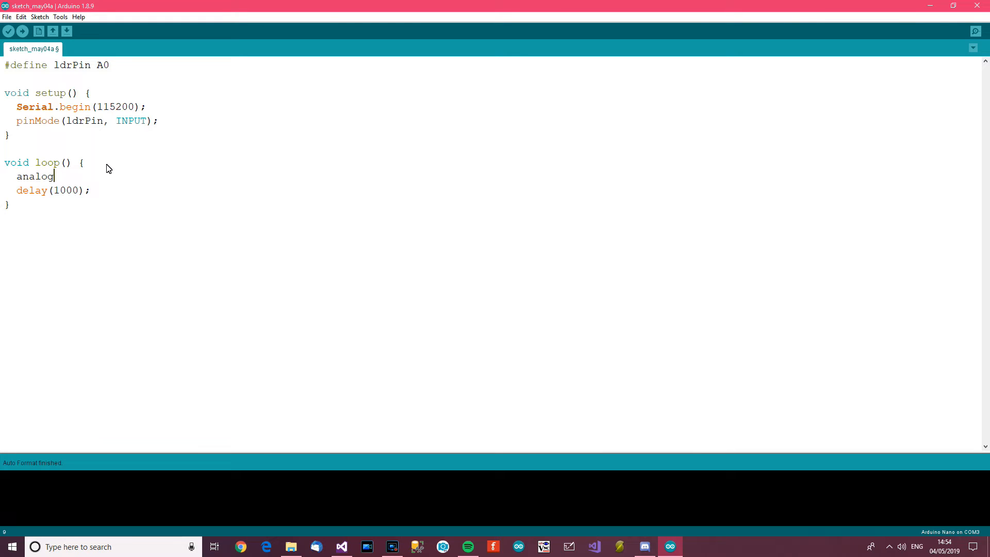
pyautogui.write('Read')
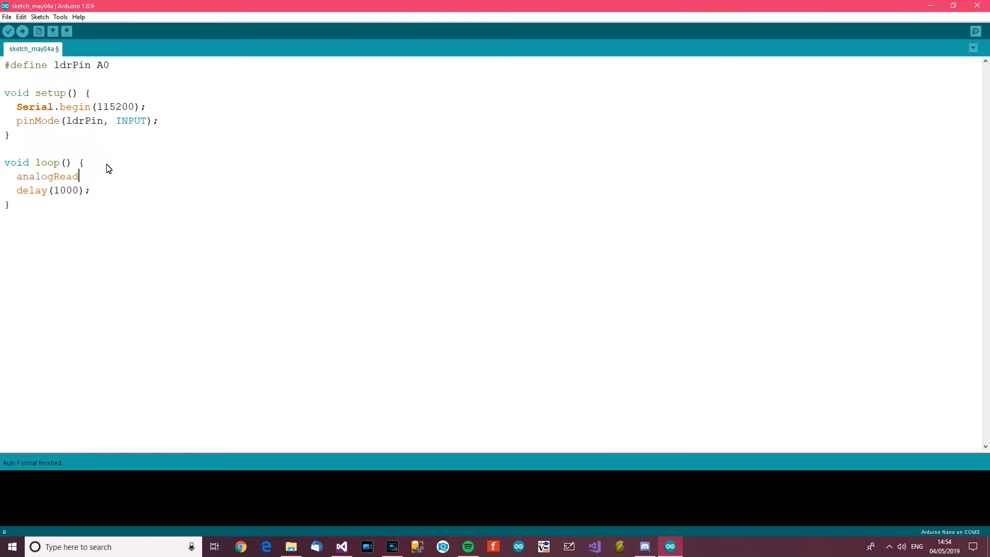
pyautogui.write('(ldrPin)')
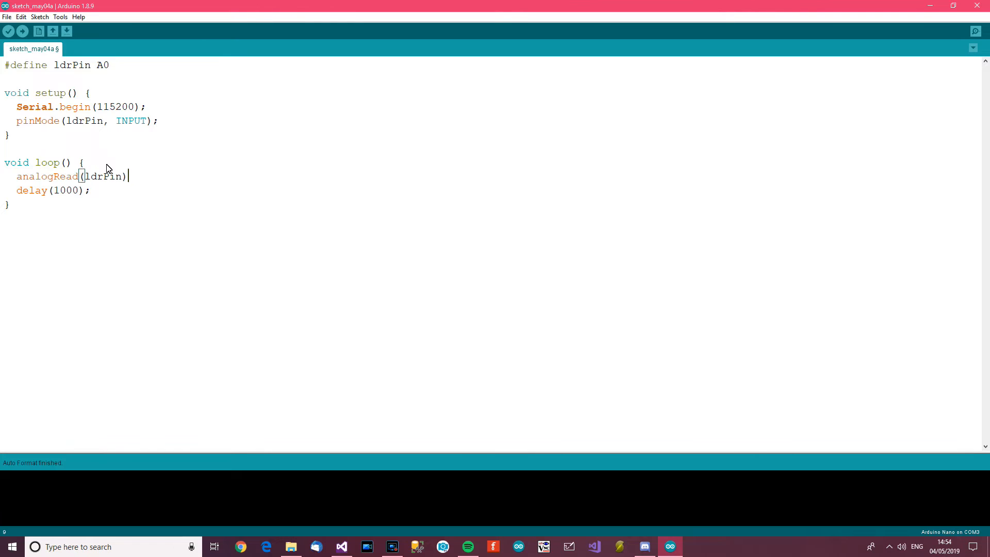
pyautogui.write(';')
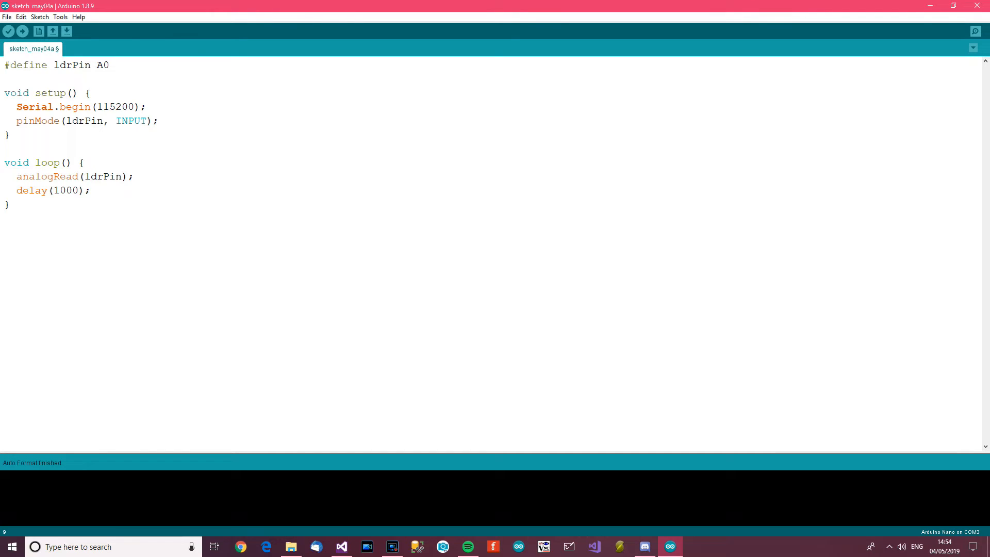
pyautogui.click(17, 176)
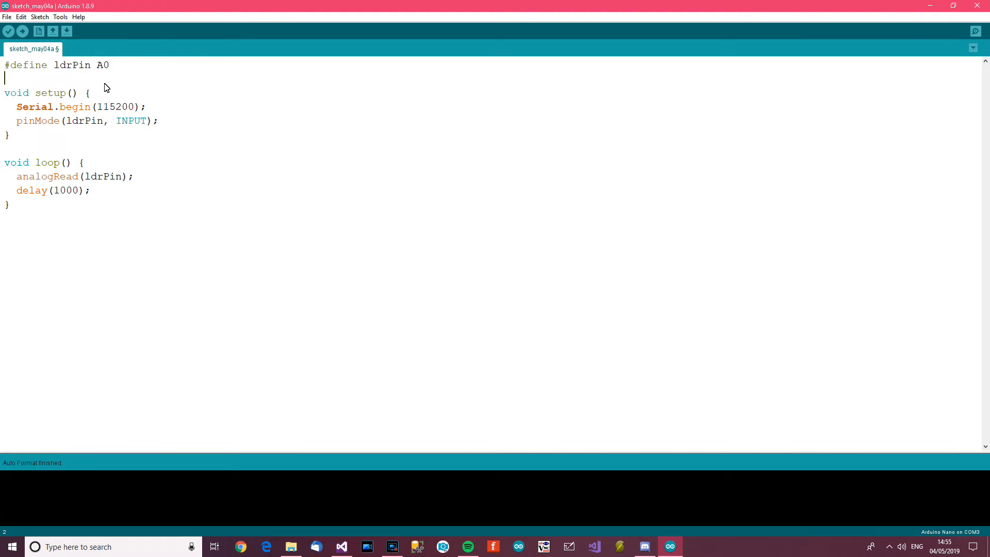
# - Declare a global long adcCounts and assign the analogRead result to it
pyautogui.write('long')
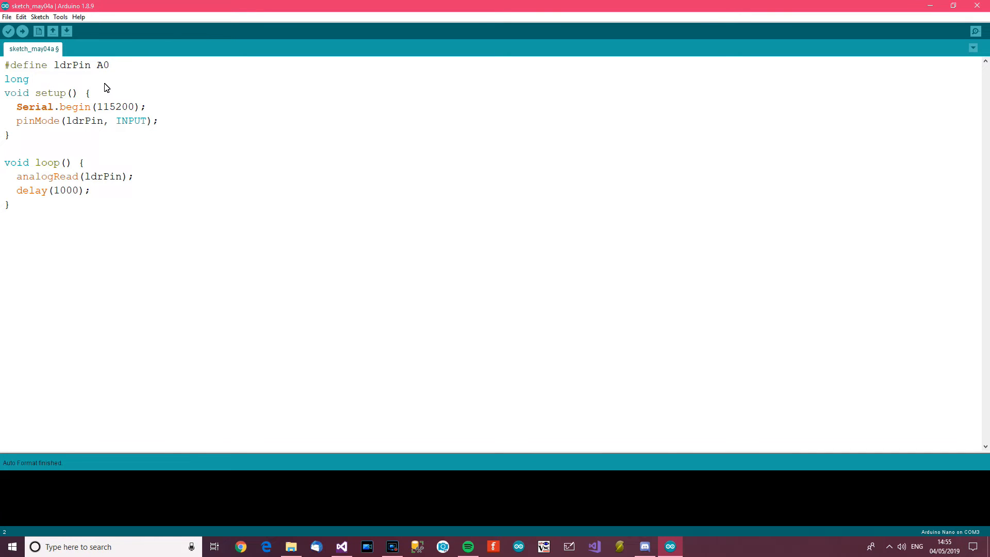
pyautogui.write('adc')
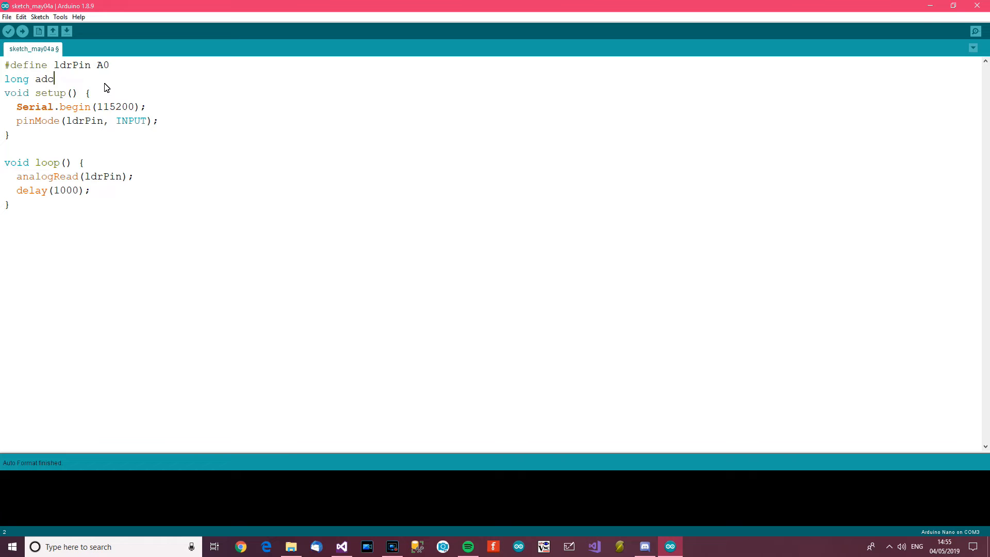
pyautogui.write('Voltage;')
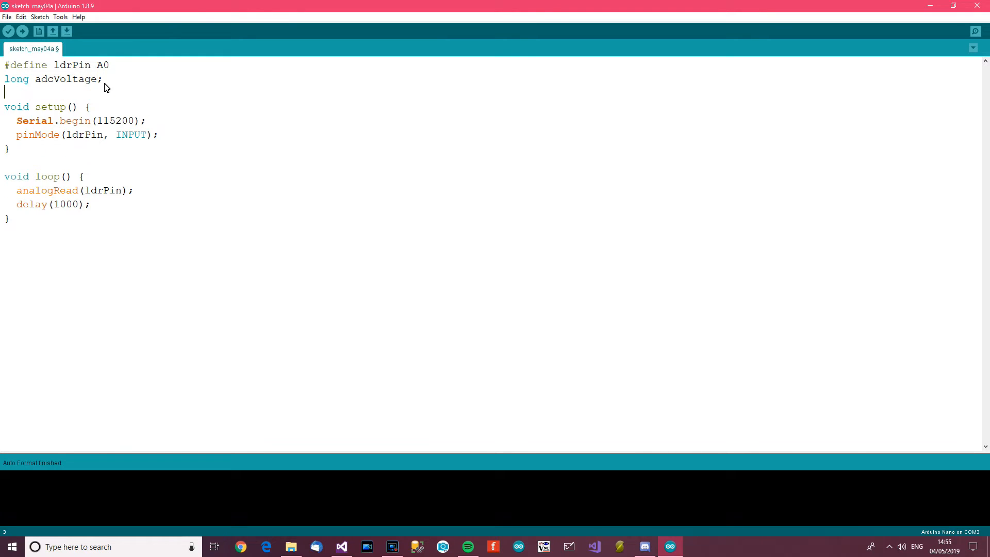
pyautogui.doubleClick(67, 79)
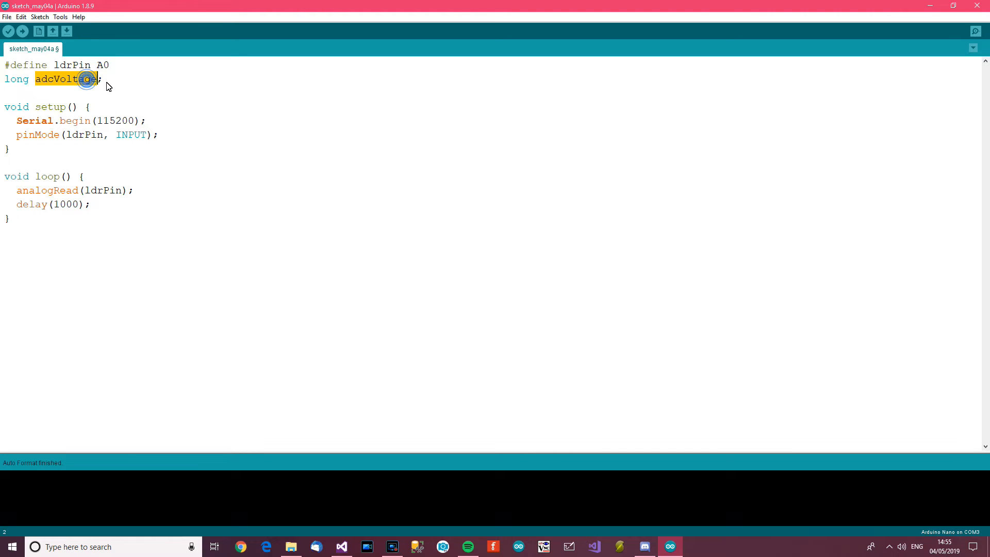
pyautogui.write('adcCou')
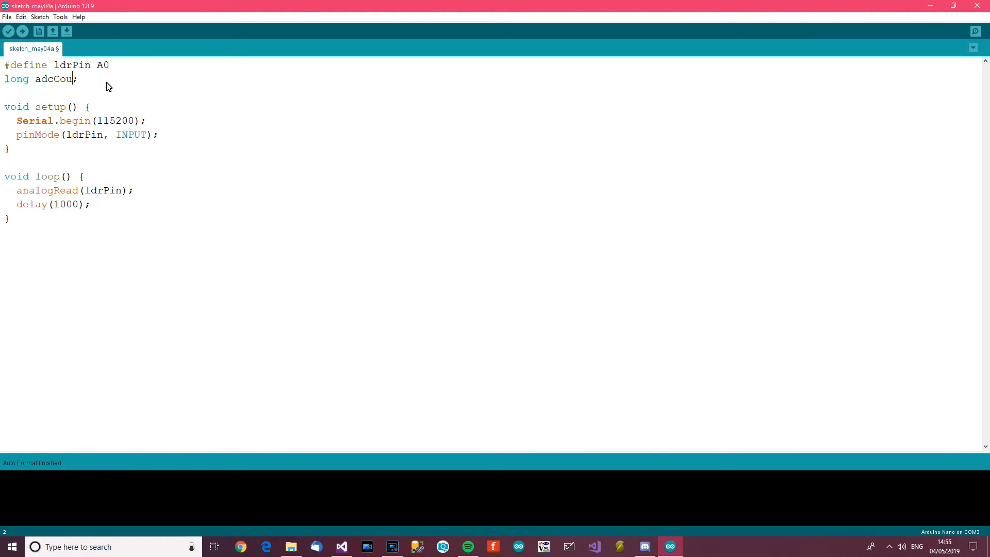
pyautogui.write('nts;')
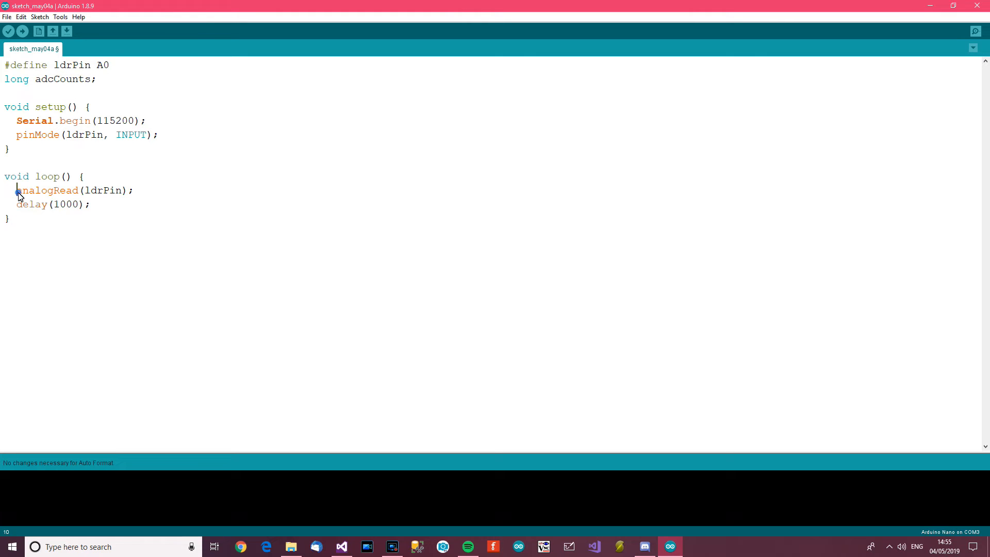
pyautogui.write('adcCounts=')
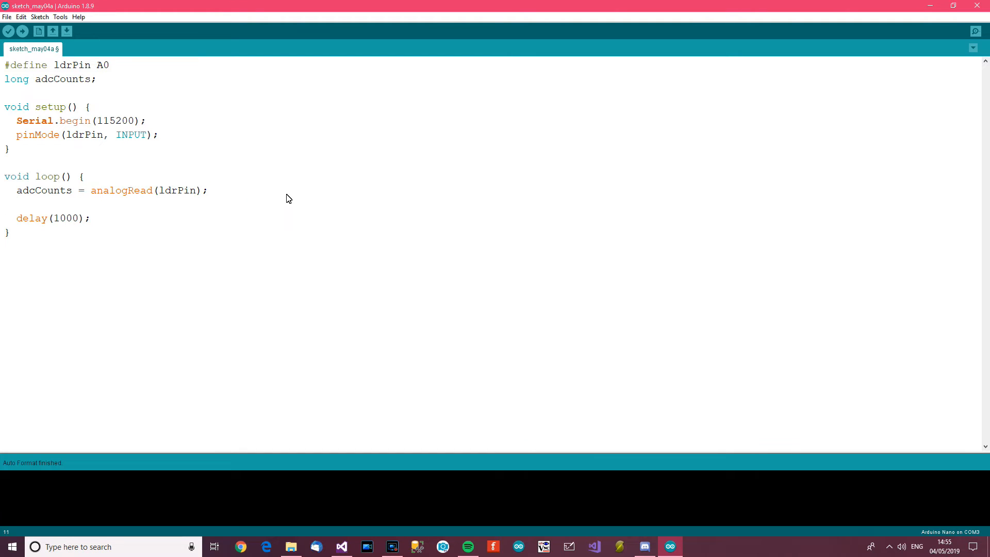
# - Print adcCounts to serial as a String with Serial.println each loop
pyautogui.write('Serial.pro')
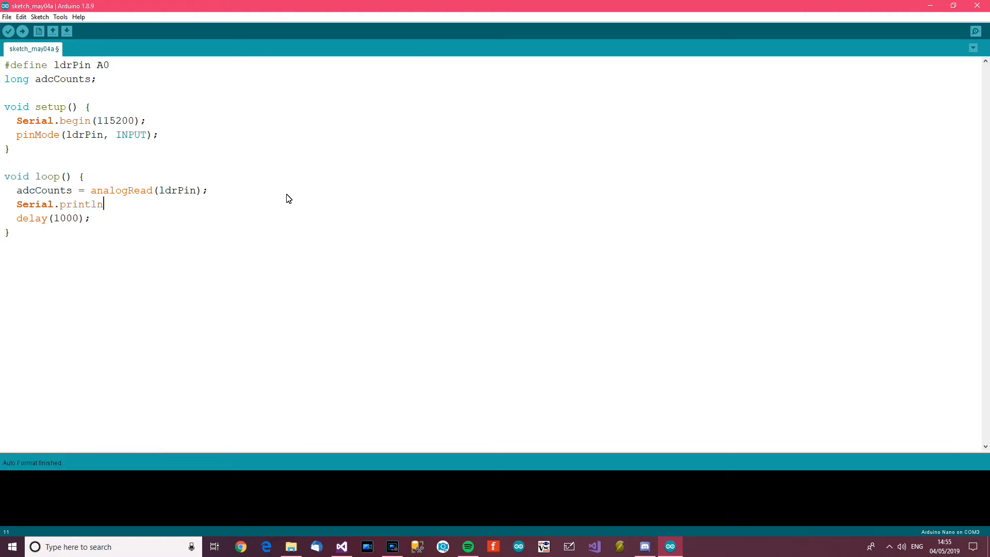
pyautogui.doubleClick(45, 191)
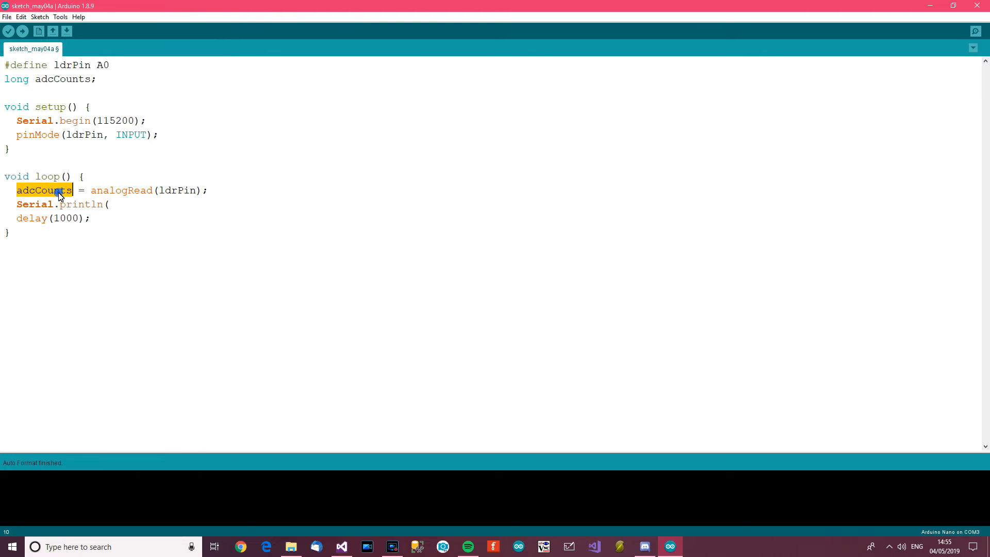
pyautogui.write('s')
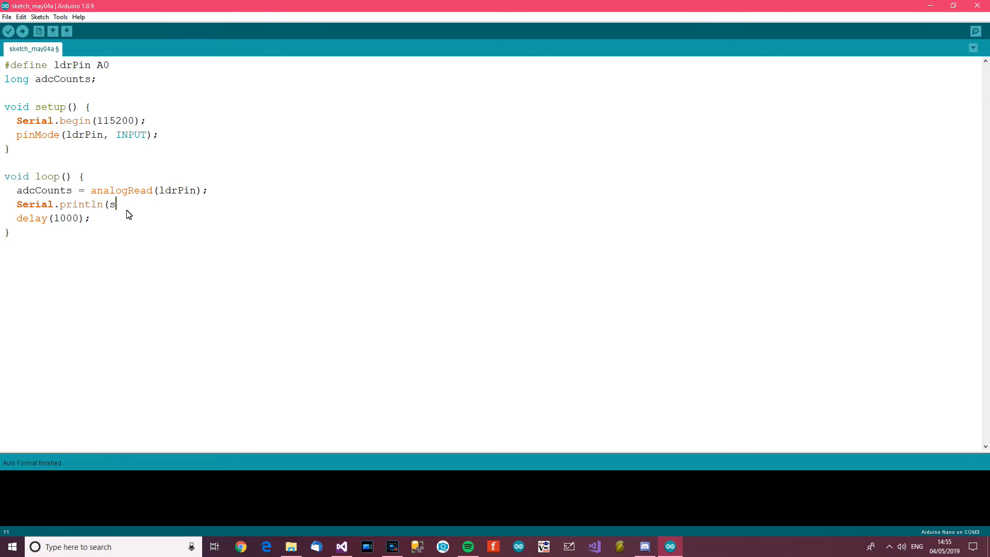
pyautogui.write('tring(adcCounts)')
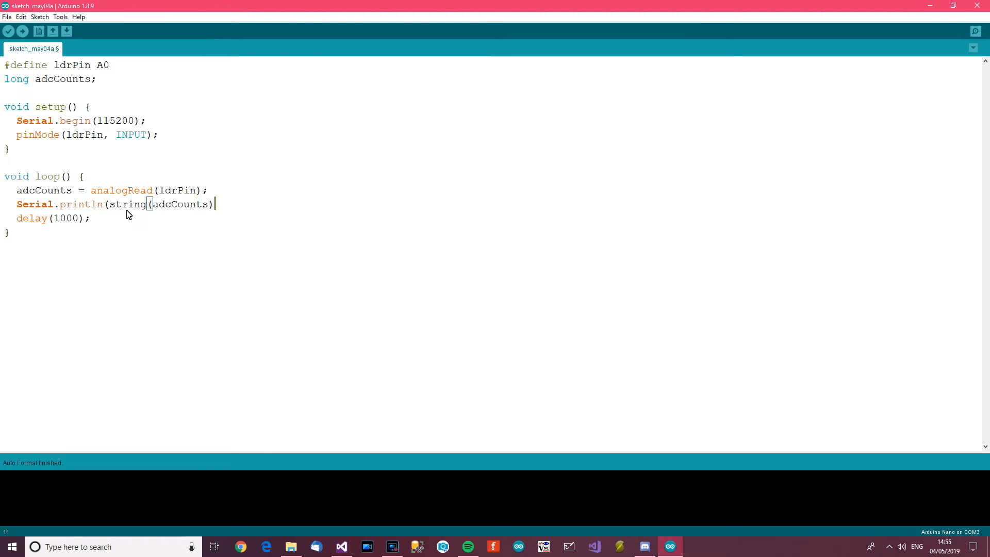
pyautogui.write(');')
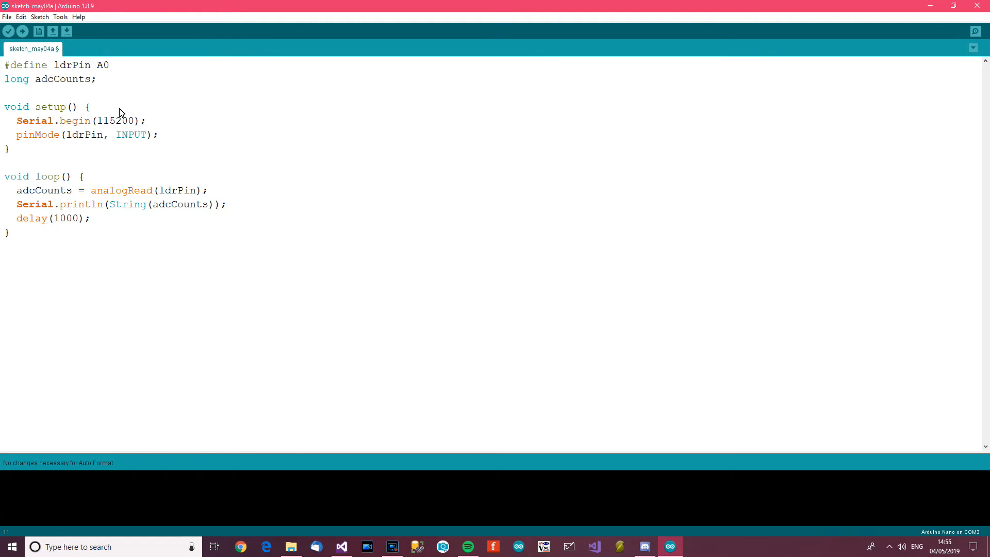
# - Review the global declarations and move the cursor to the end of the delay line
pyautogui.moveTo(5, 64); pyautogui.dragTo(96, 78)
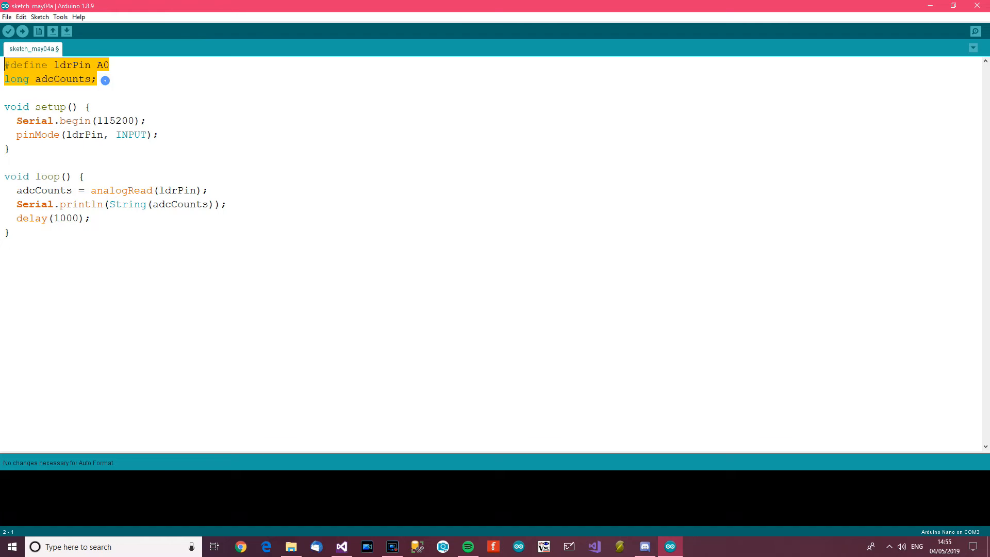
pyautogui.click(109, 121)
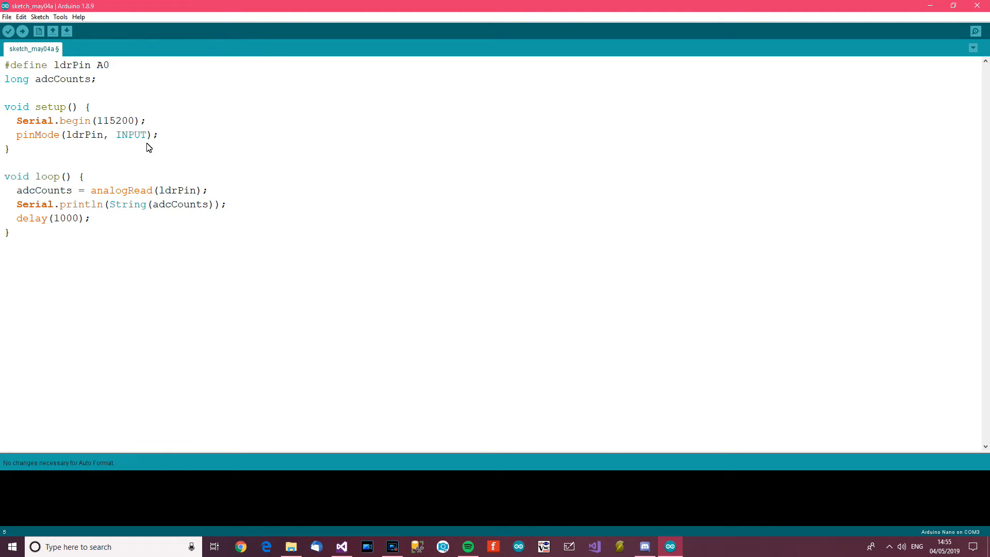
pyautogui.moveTo(47, 183)
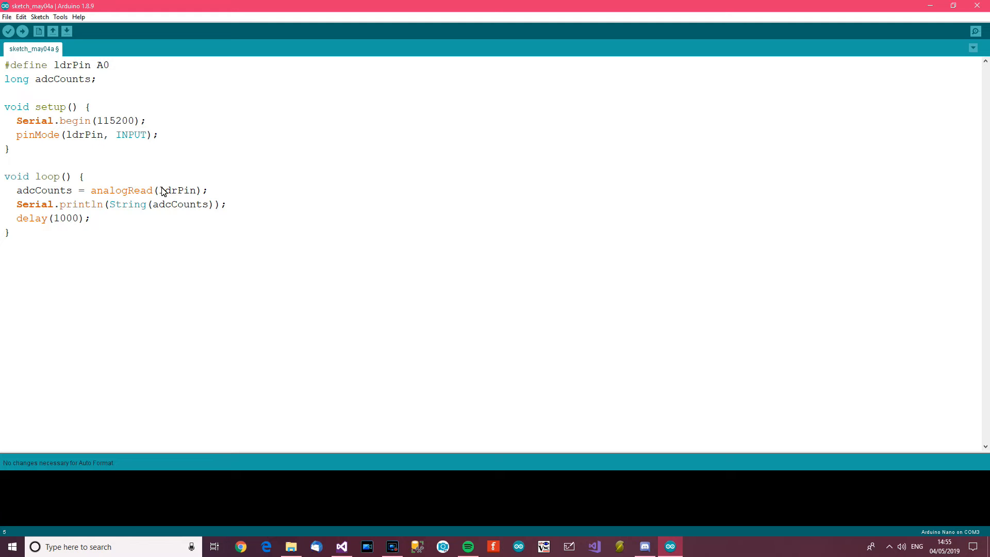
pyautogui.moveTo(84, 59)
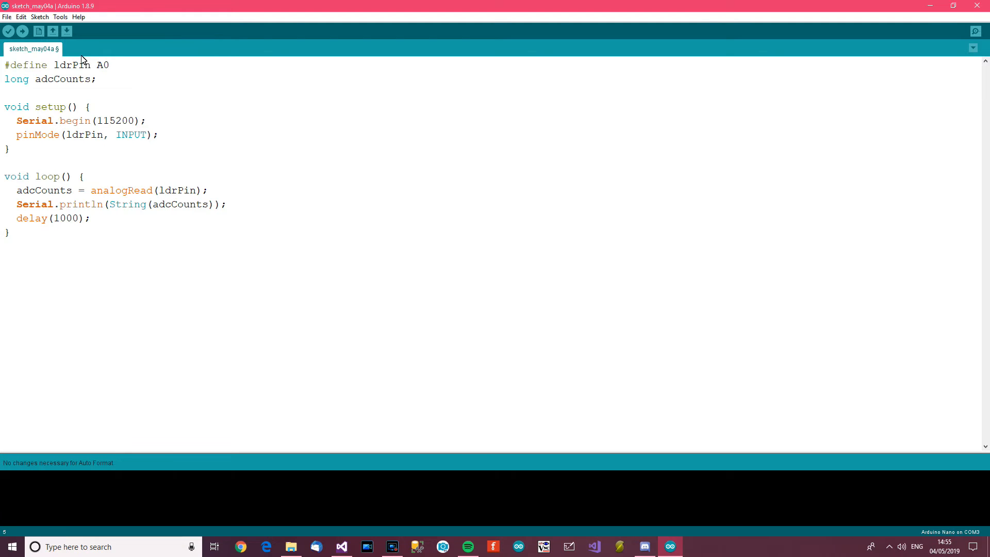
pyautogui.moveTo(199, 203)
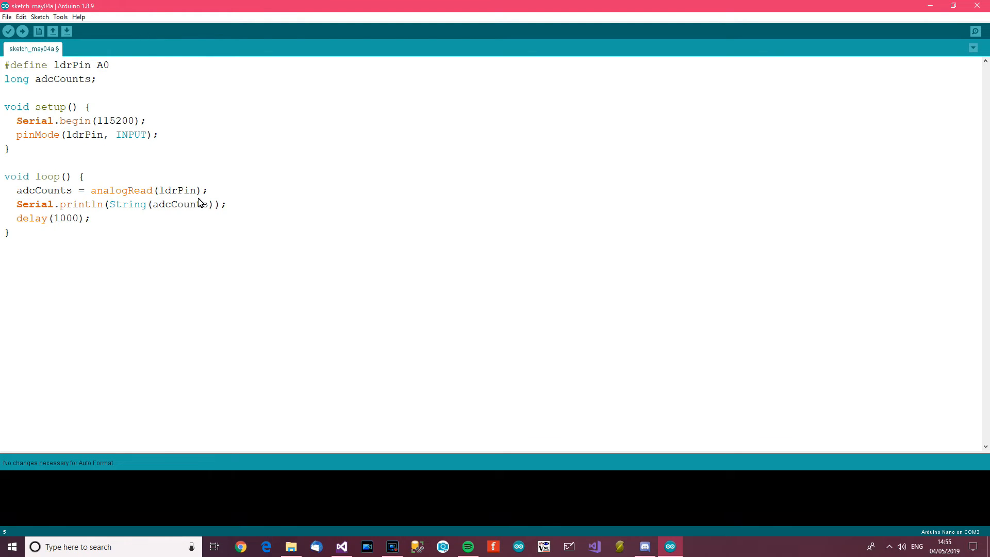
pyautogui.moveTo(186, 197)
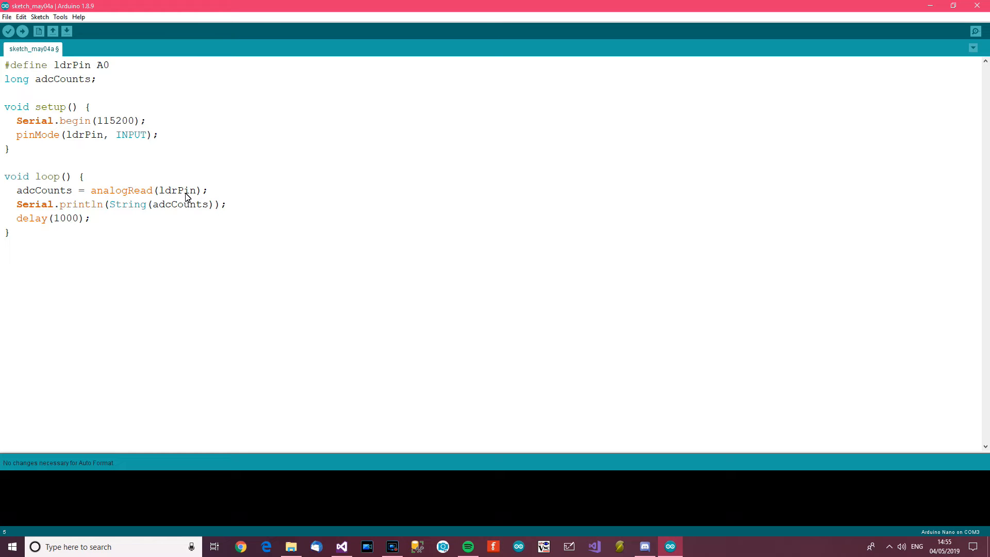
pyautogui.moveTo(81, 210)
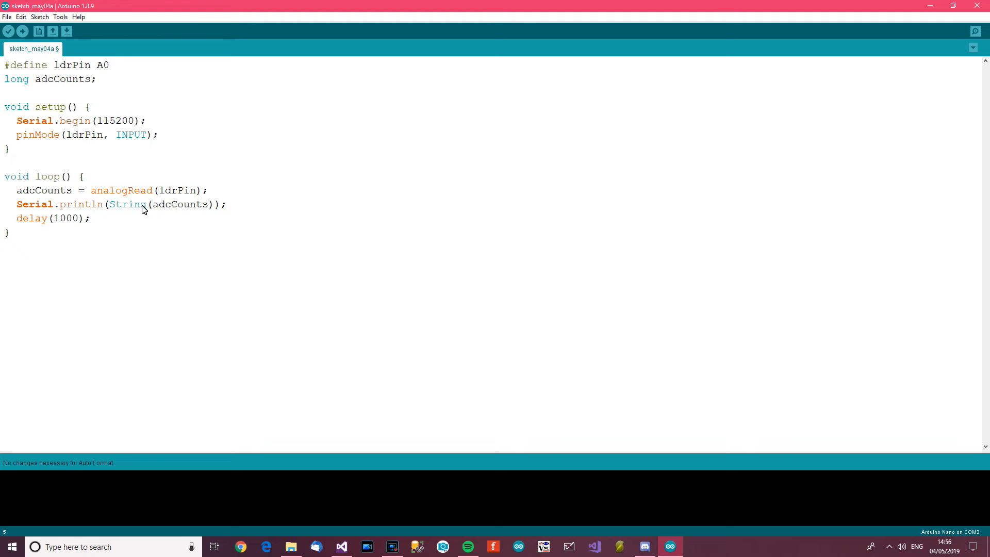
pyautogui.moveTo(157, 205)
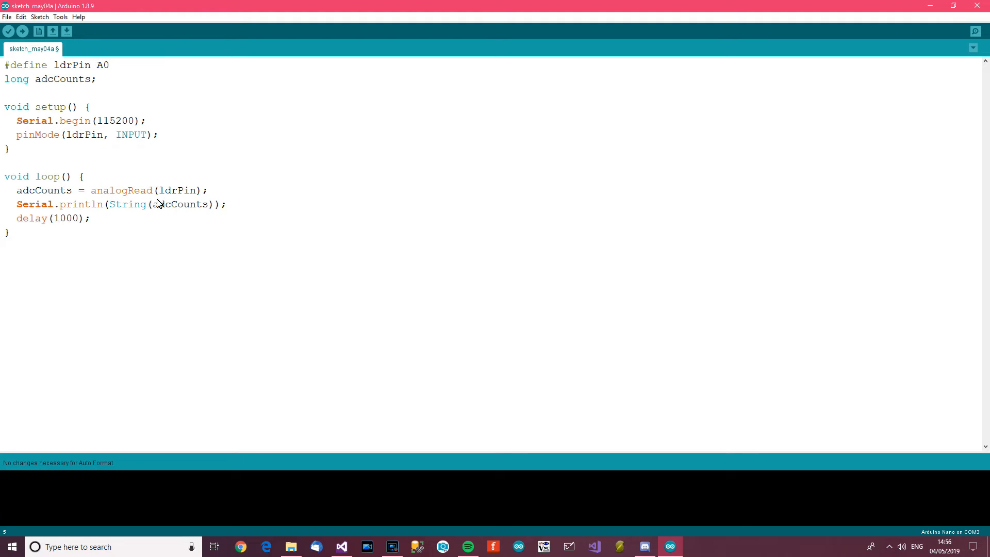
pyautogui.moveTo(194, 207)
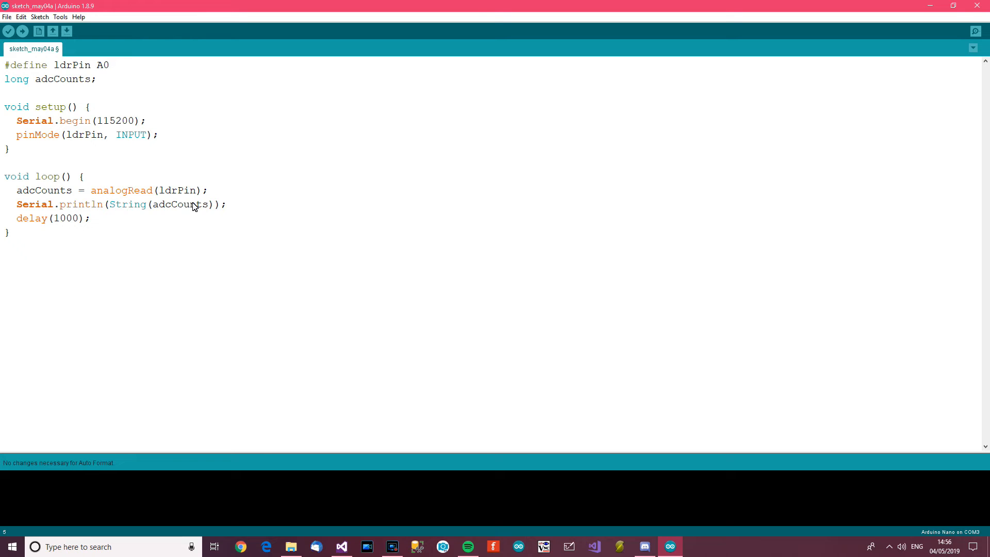
pyautogui.click(92, 217)
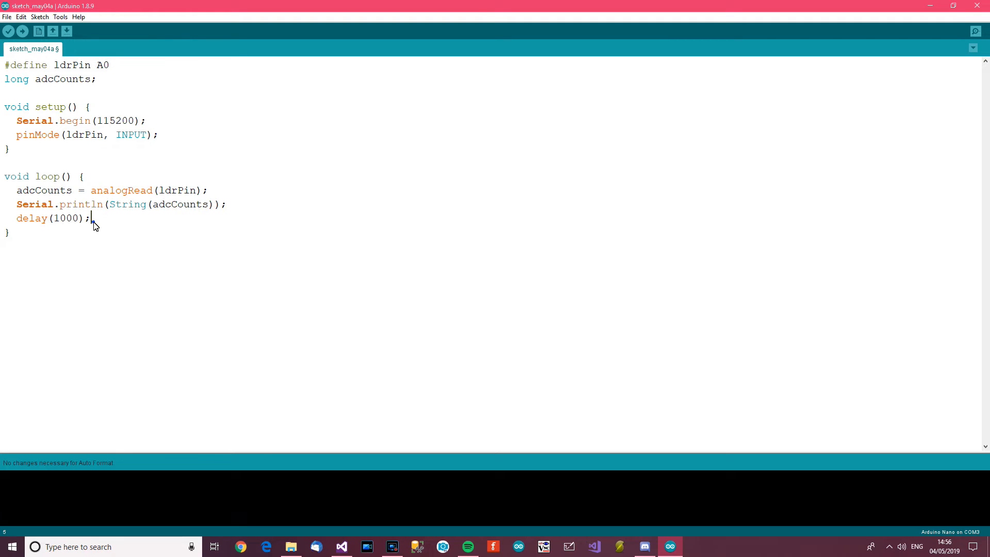
pyautogui.moveTo(146, 102)
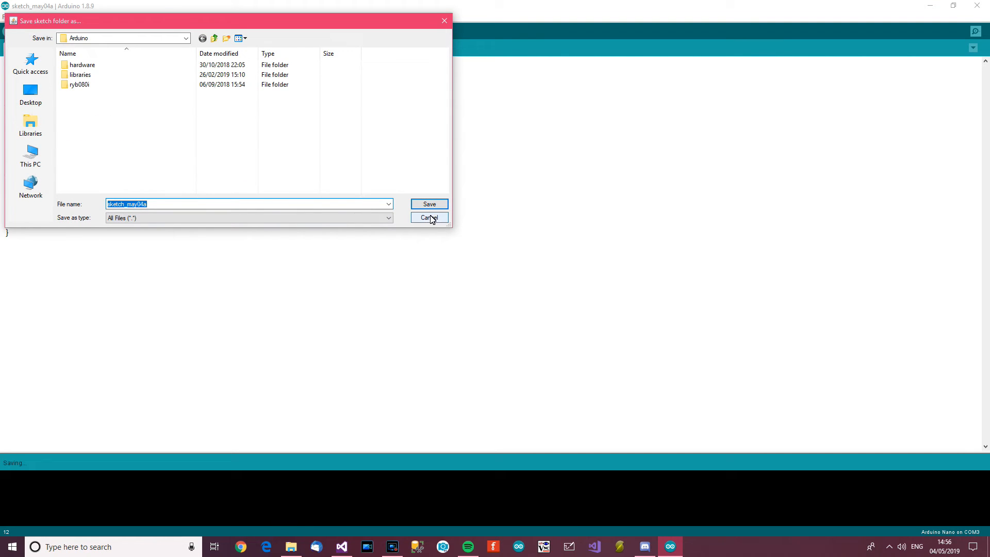
# - Cancel the save prompt and let the upload run until it fails with sync errors
pyautogui.click(429, 205)
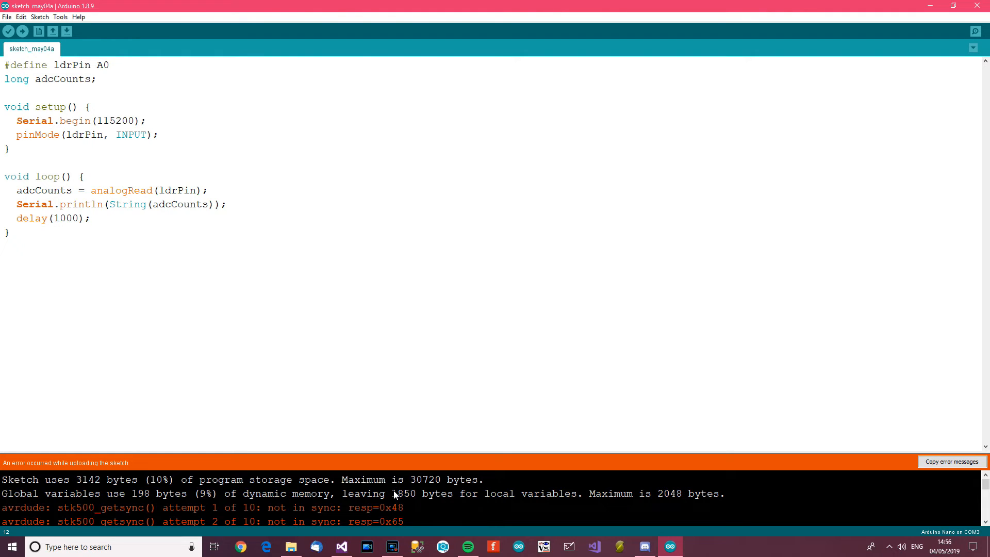
# - Select the ATmega328P (Old Bootloader) processor and upload the sketch successfully
pyautogui.click(61, 17)
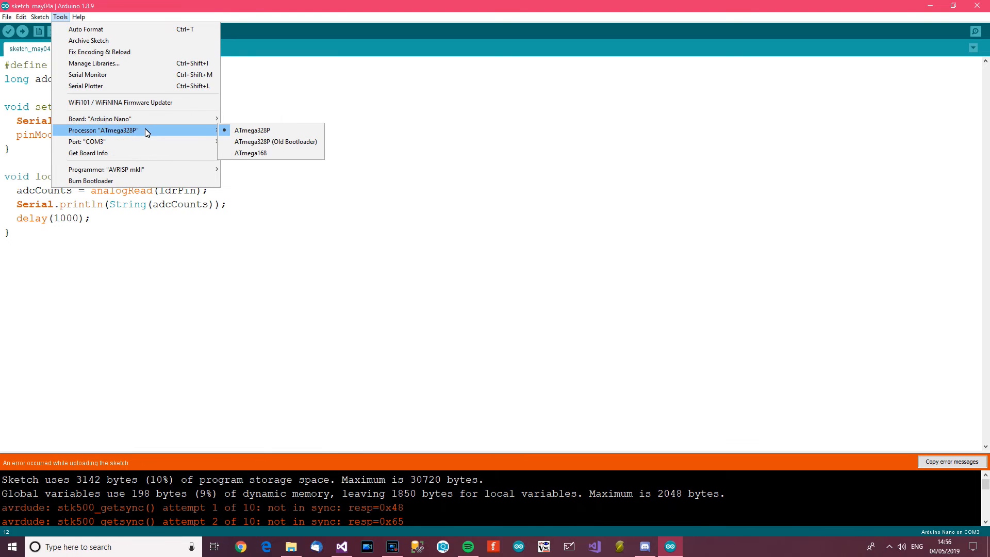
pyautogui.moveTo(276, 142)
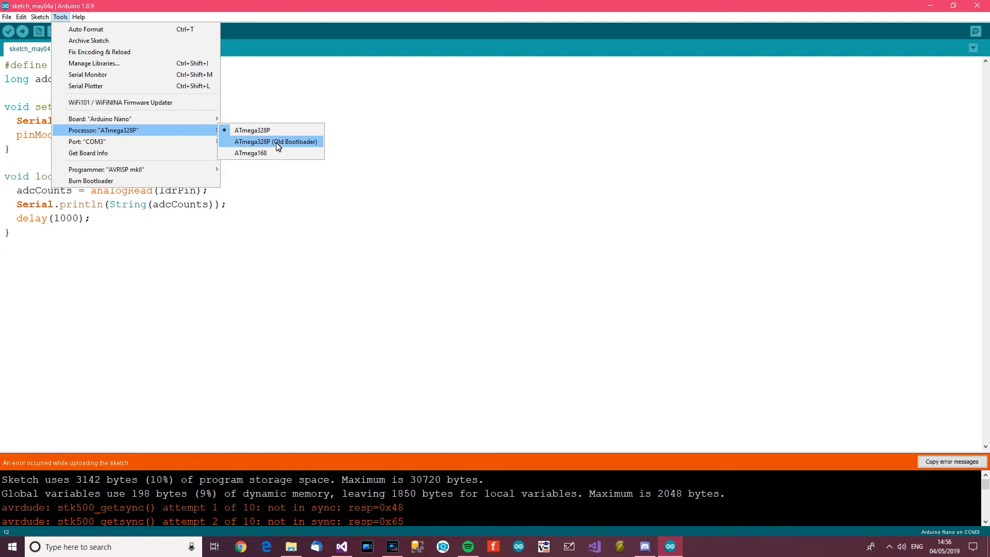
pyautogui.click(276, 141)
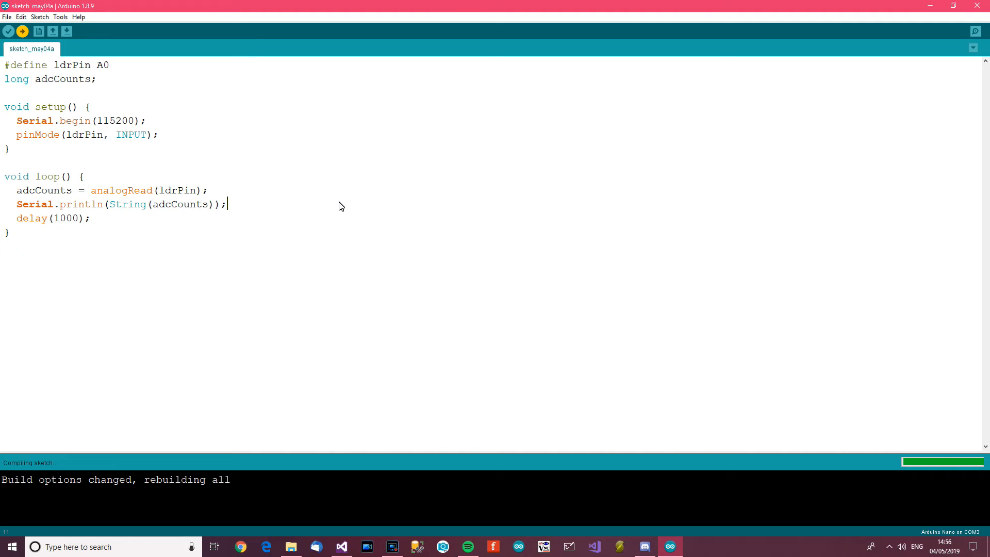
pyautogui.click(61, 17)
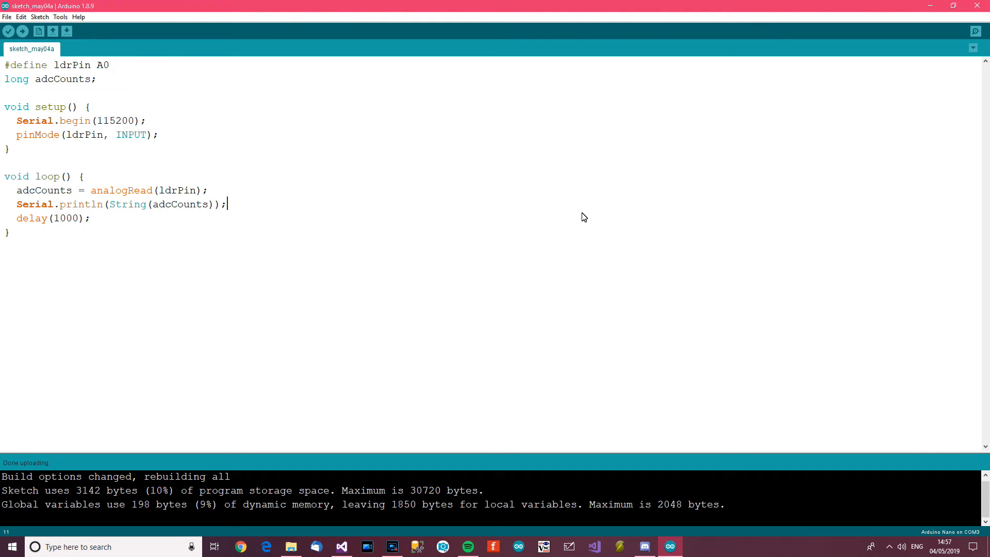
pyautogui.moveTo(391, 210)
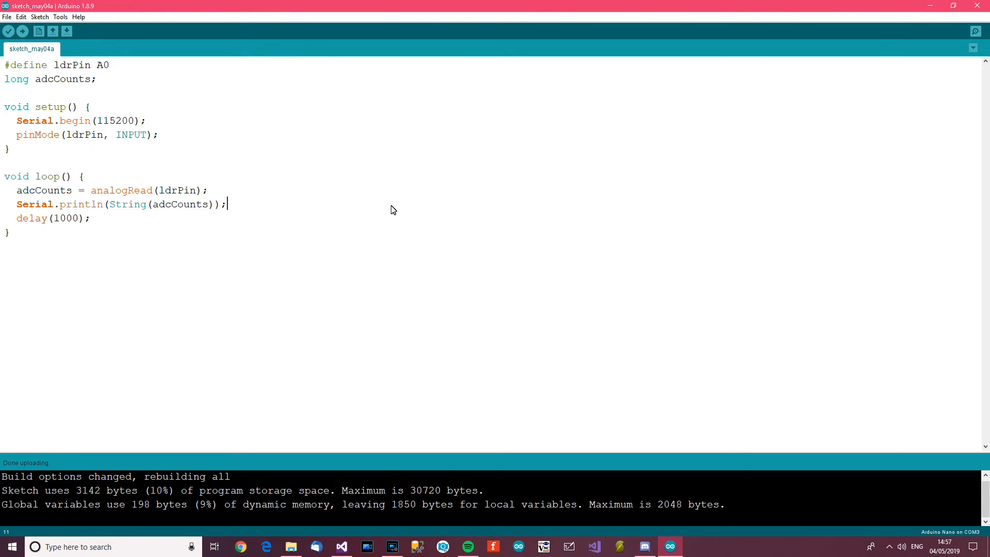
# - View the board's light readings in the Serial Monitor, then close it
pyautogui.click(975, 31)
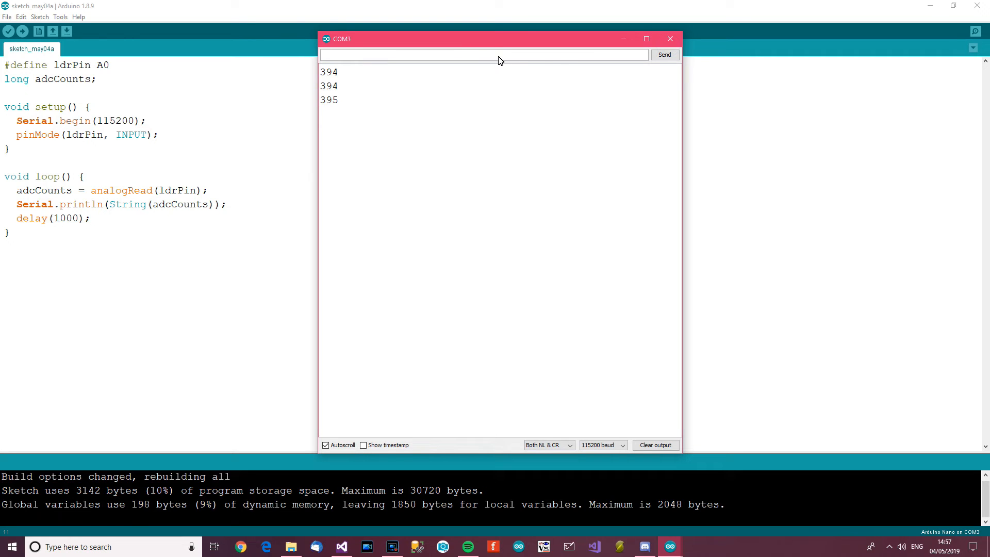
pyautogui.click(670, 39)
pyautogui.write('5')
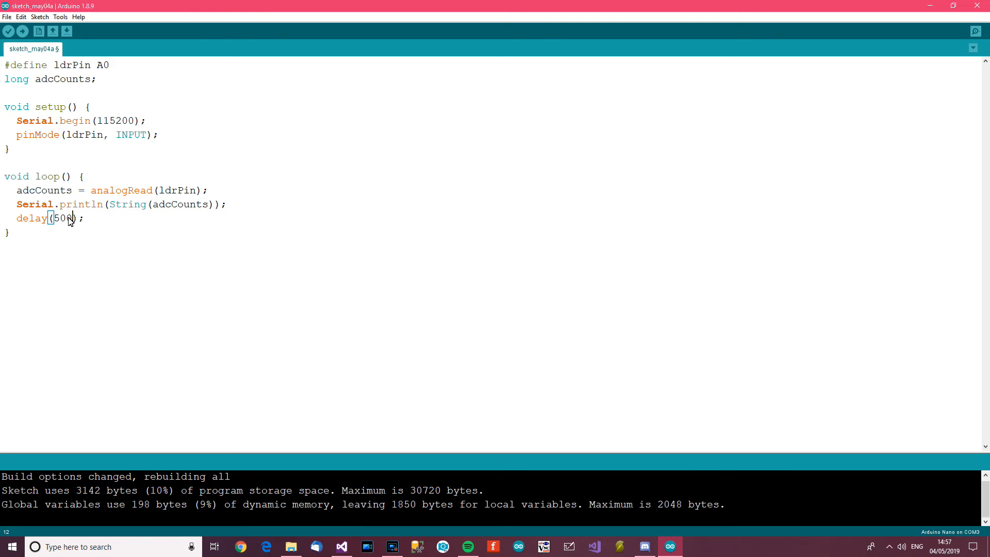
# - Upload the sketch with the 500 ms delay and reopen the Serial Monitor
pyautogui.click(9, 31)
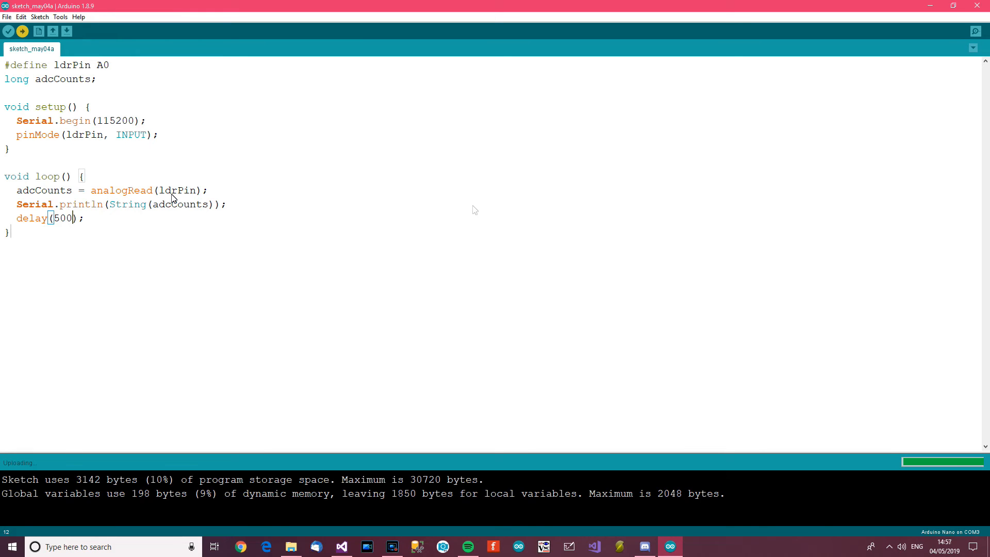
pyautogui.click(975, 30)
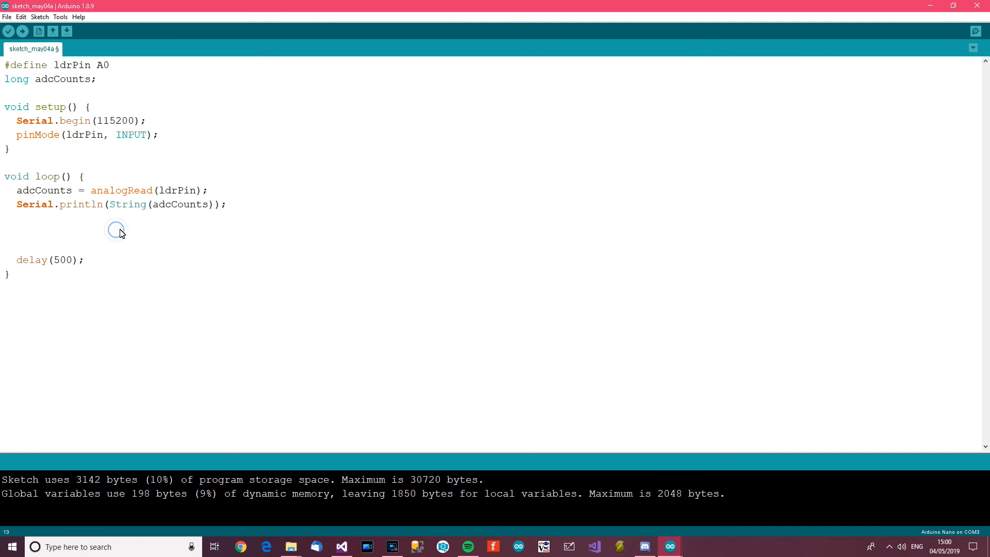
# - Add an if block testing whether adcCounts exceeds 800
pyautogui.write('if(')
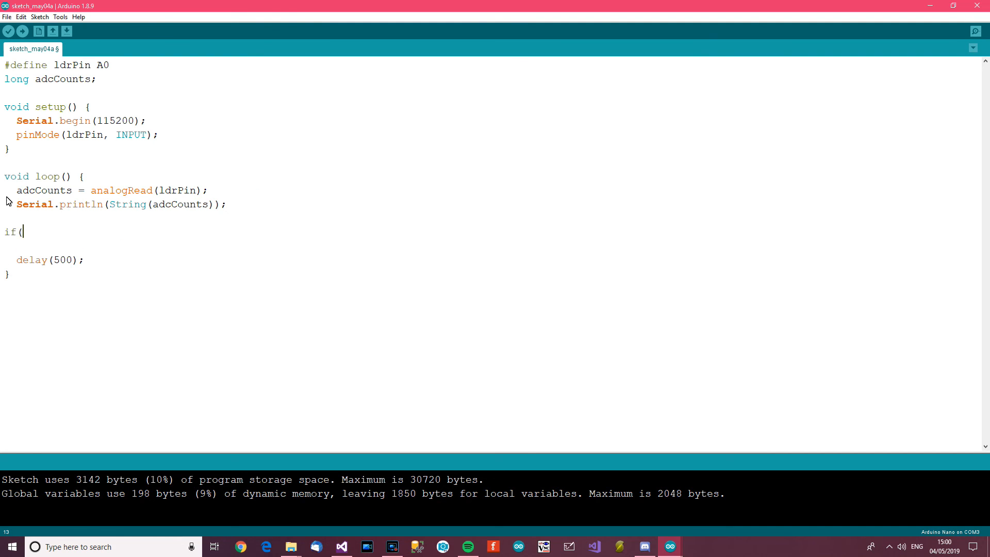
pyautogui.doubleClick(44, 190)
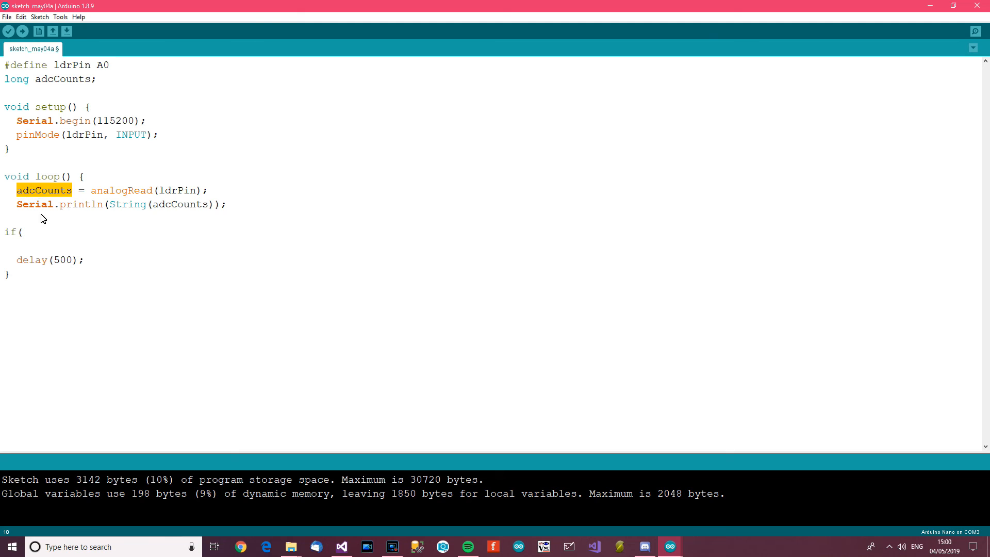
pyautogui.write('adcCounts')
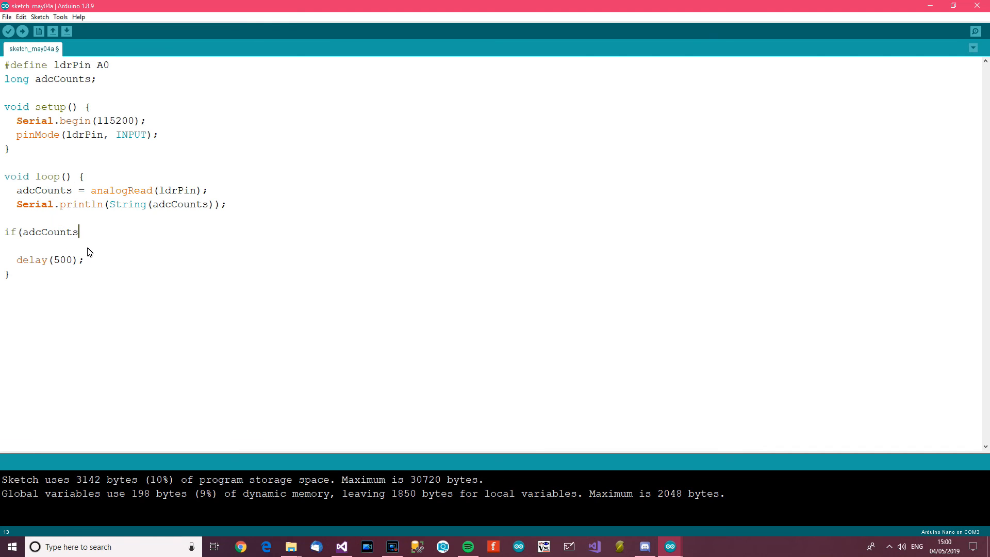
pyautogui.write('>80')
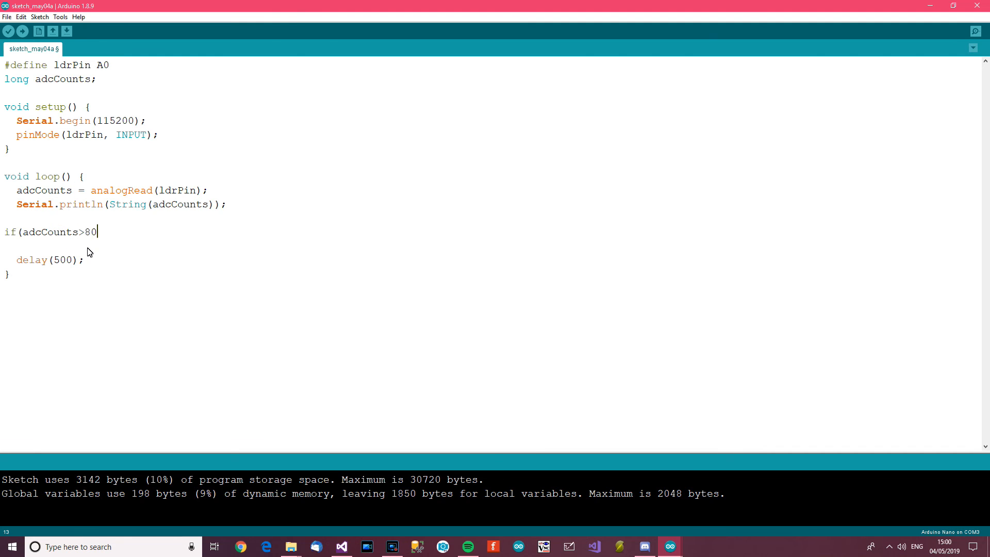
pyautogui.write('0){')
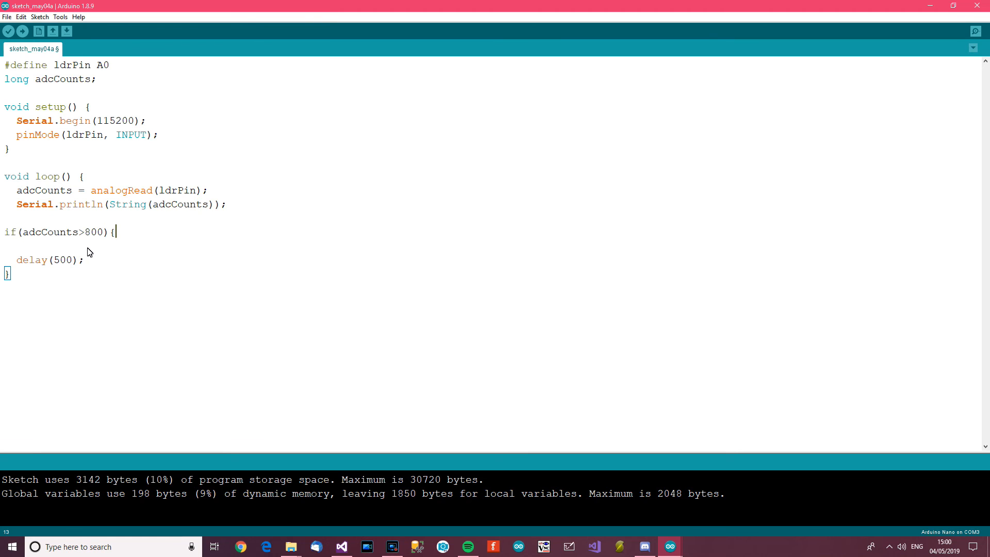
pyautogui.press('enter')
pyautogui.write('Serial.println("");')
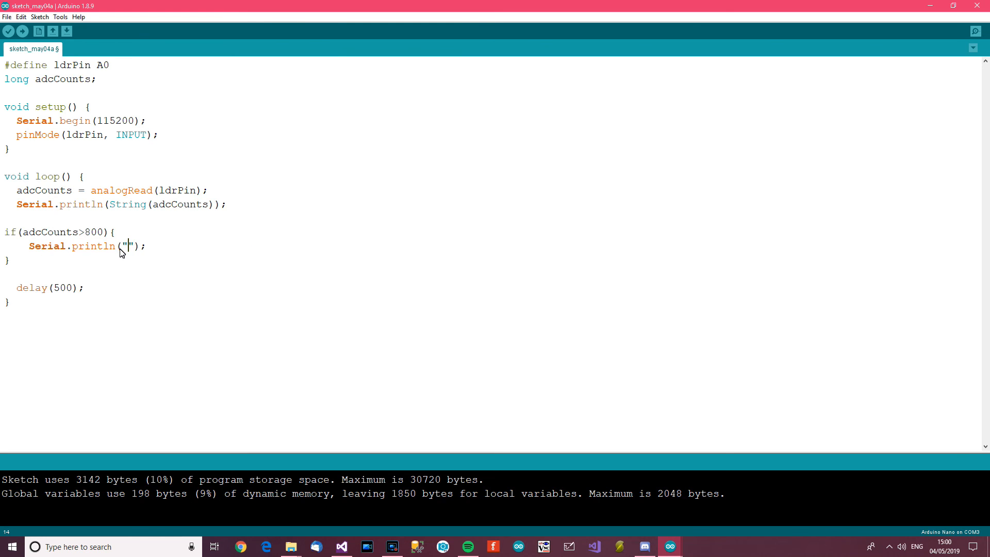
# - Print "It's very bright!" to serial inside the if block
pyautogui.write("It's ver")
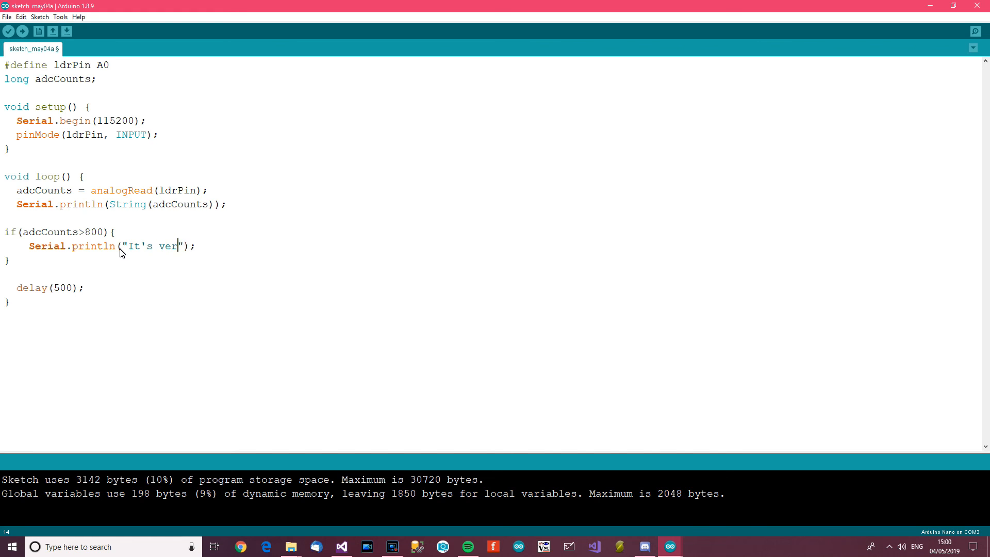
pyautogui.write('y bright')
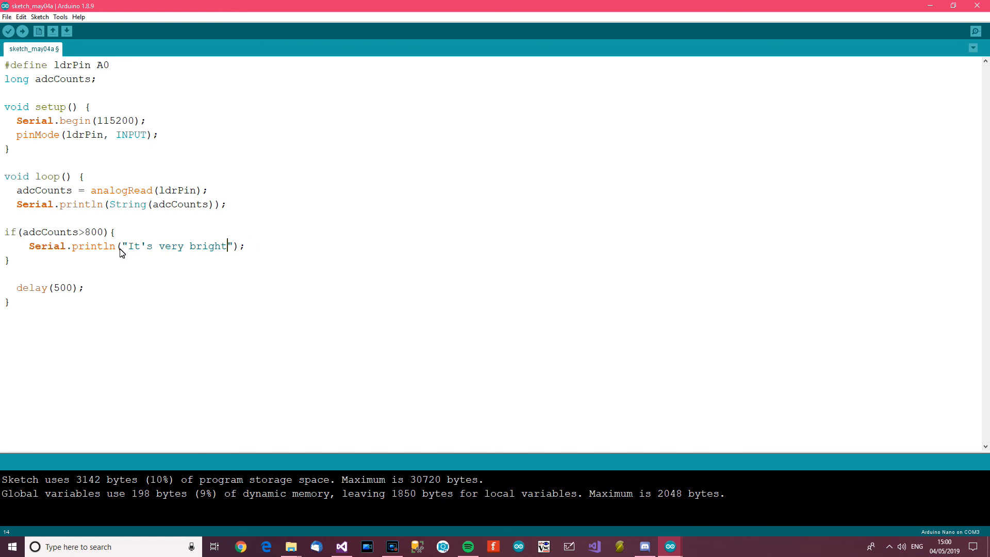
pyautogui.write('!')
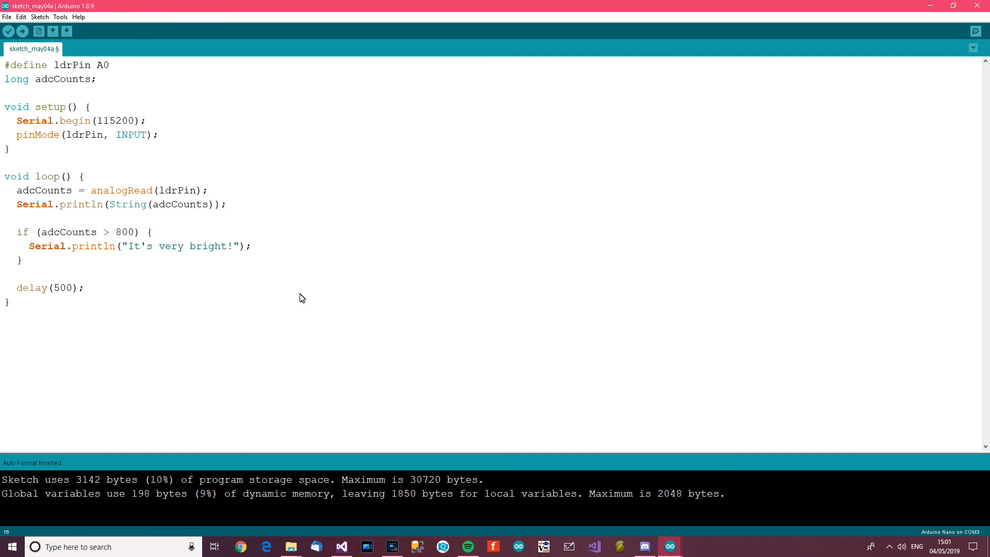
# - Upload the brightness-check sketch (3226 bytes) and watch readings around 395–400 in the serial monitor
pyautogui.click(150, 231)
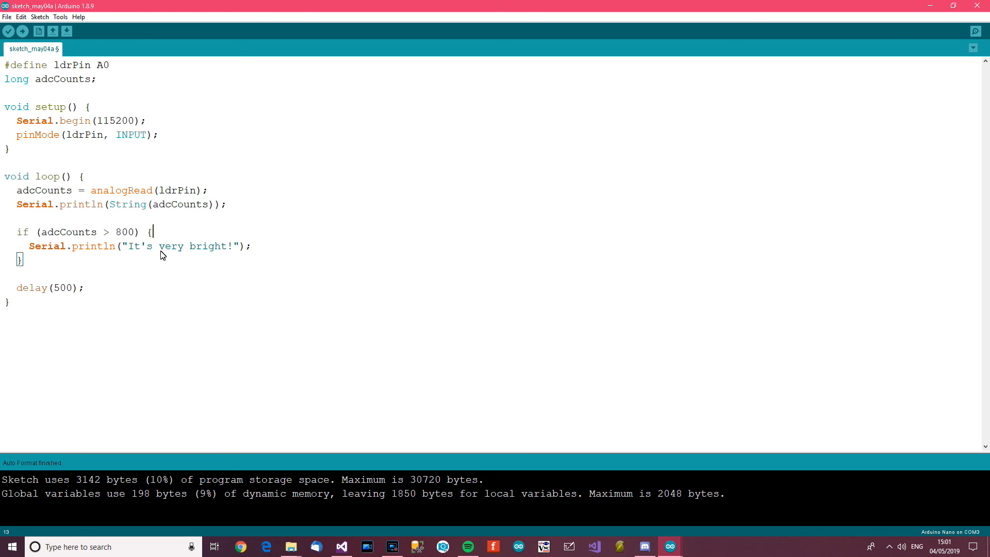
pyautogui.click(22, 31)
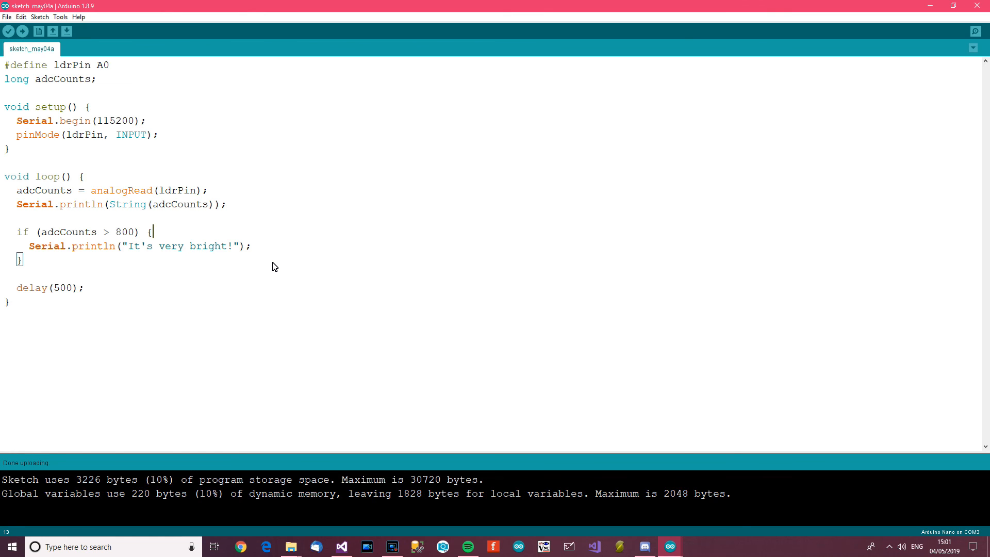
pyautogui.click(976, 31)
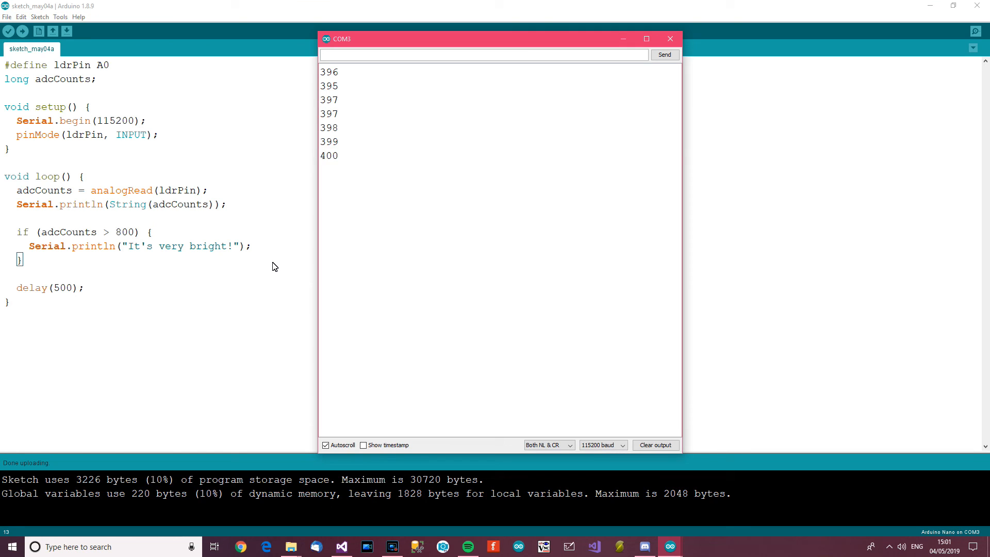